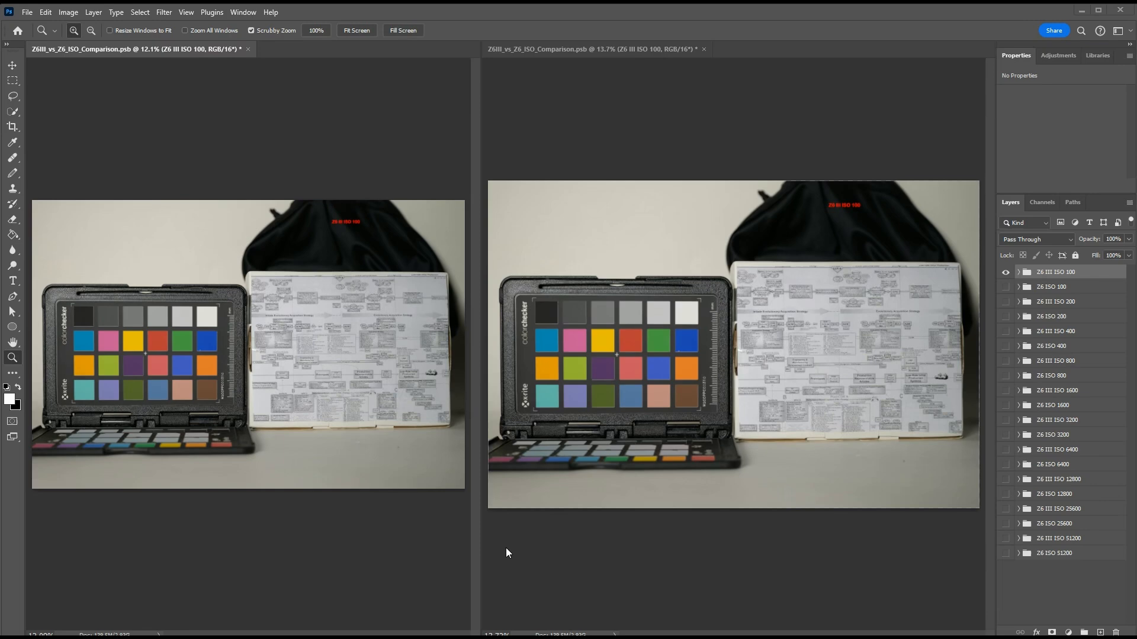
{"action": "mouse_move", "coordinate": [400, 491]}
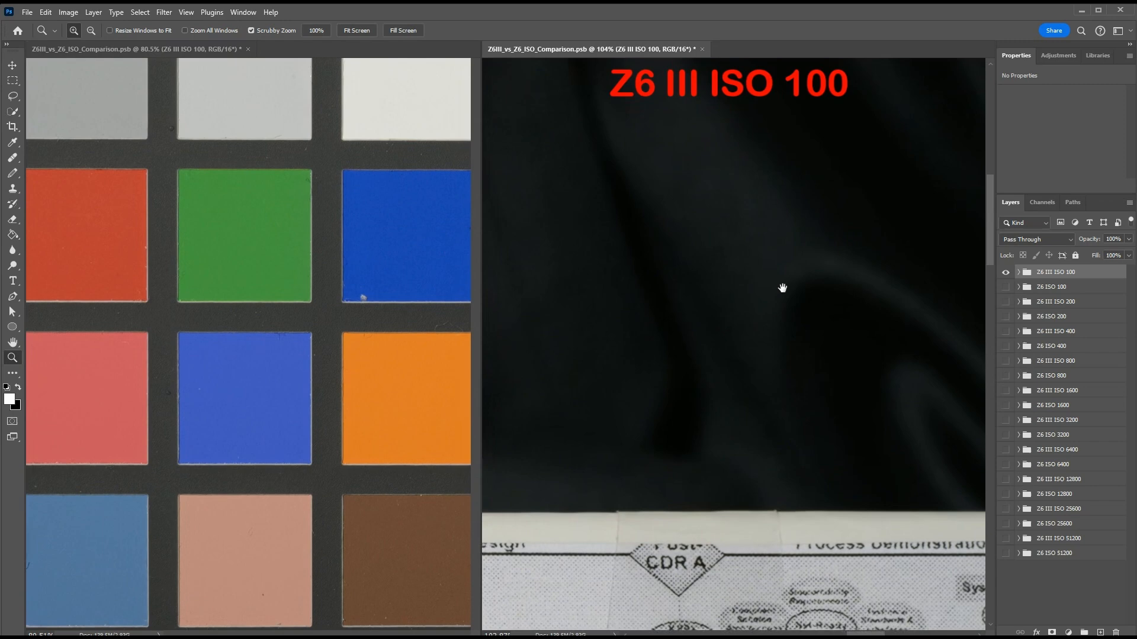
Zoom the right window further onto the dark backdrop beneath the red label
{"action": "left_click", "coordinate": [762, 254]}
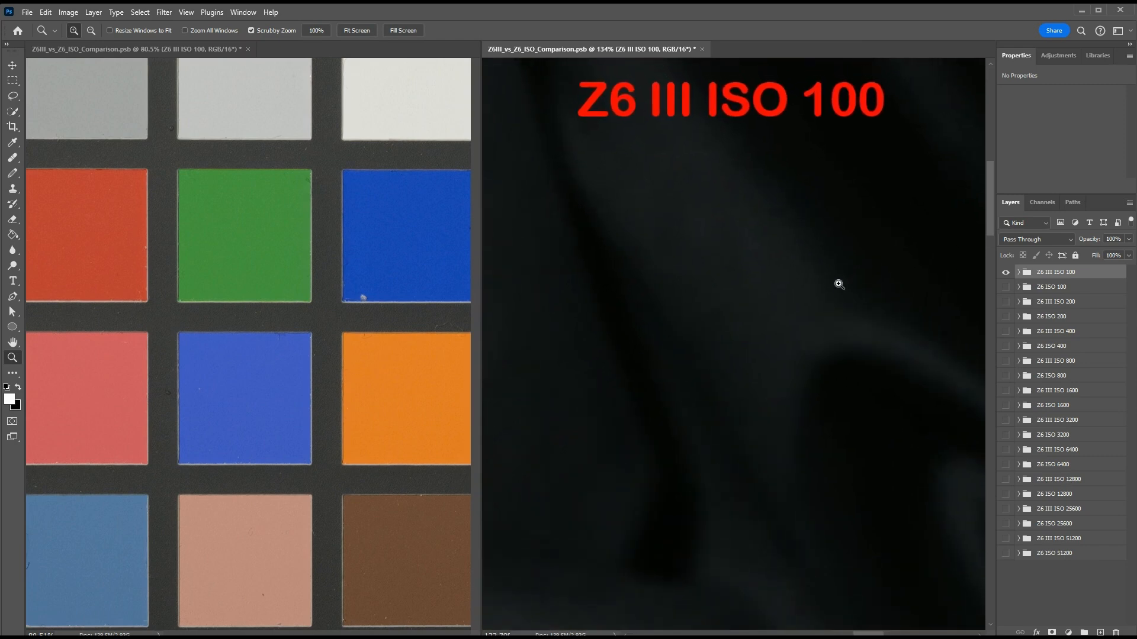
{"action": "mouse_move", "coordinate": [894, 285]}
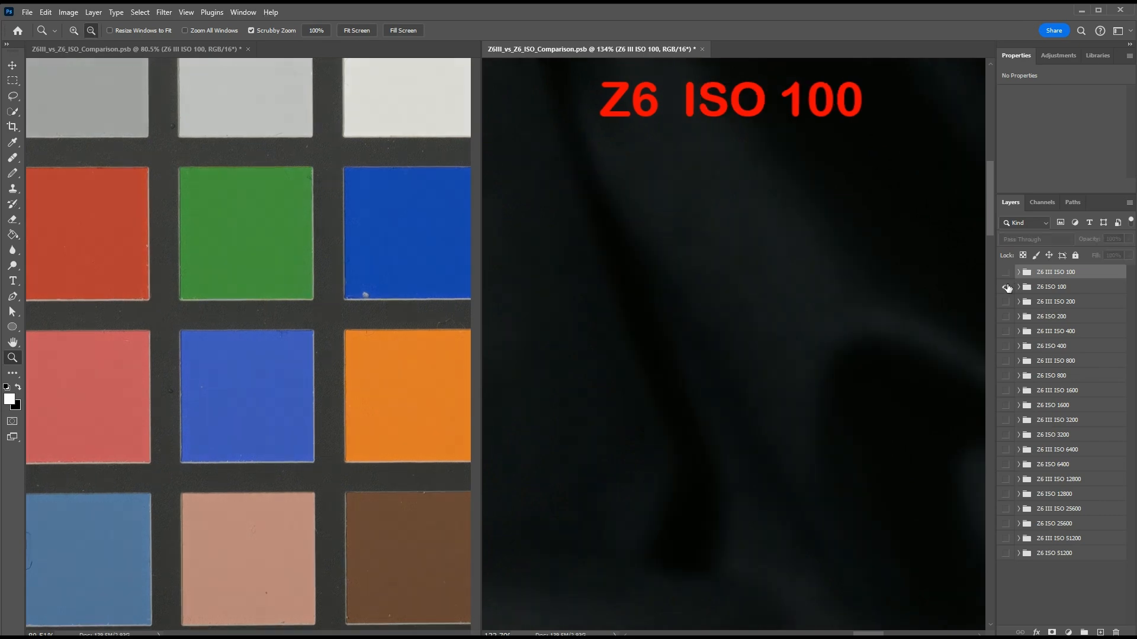
Flip back and forth between the Z6 III and Z6 ISO 100 groups
{"action": "left_click", "coordinate": [1004, 272]}
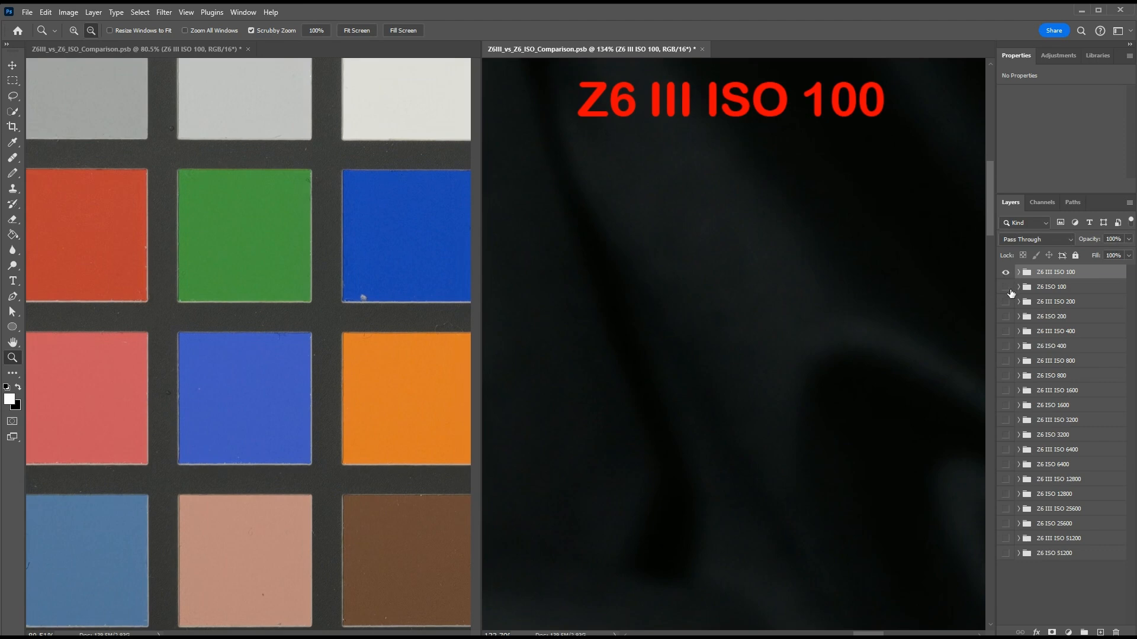
{"action": "left_click", "coordinate": [1005, 286]}
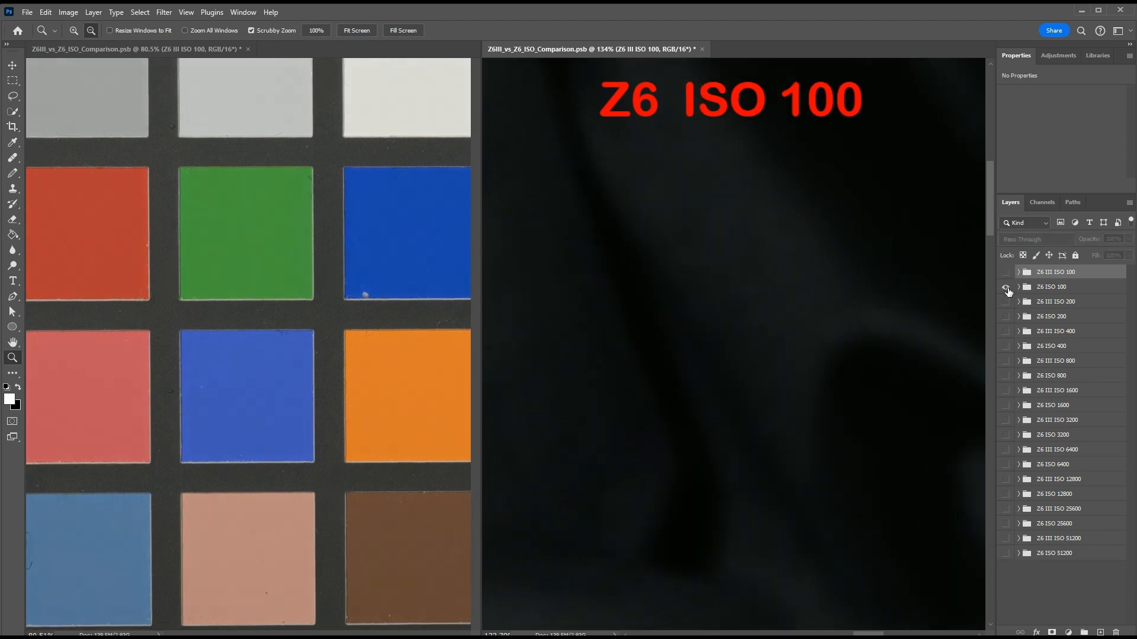
{"action": "left_click", "coordinate": [1004, 272]}
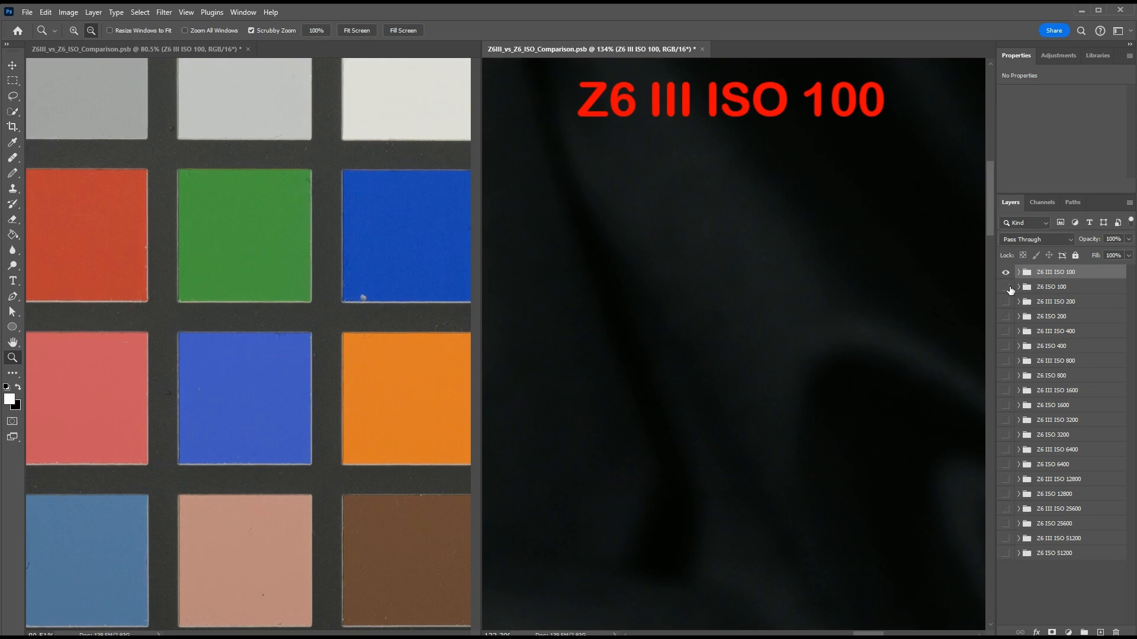
{"action": "left_click", "coordinate": [1005, 286]}
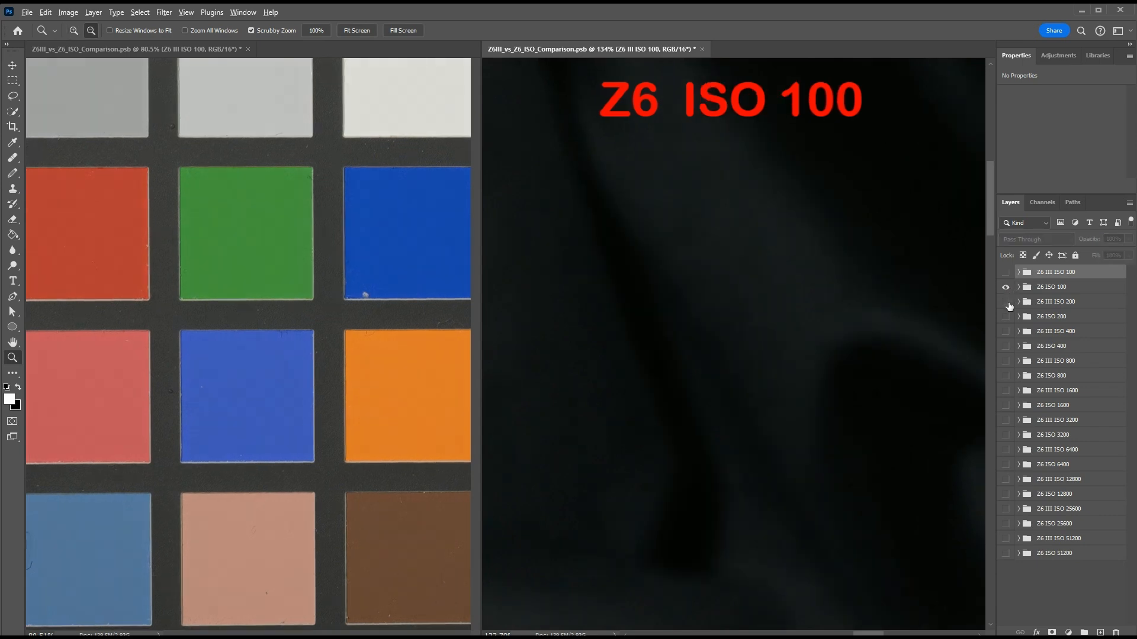
Compare the ISO 200 pair, move to ISO 400, then show Z6 III ISO 800
{"action": "left_click", "coordinate": [1005, 301]}
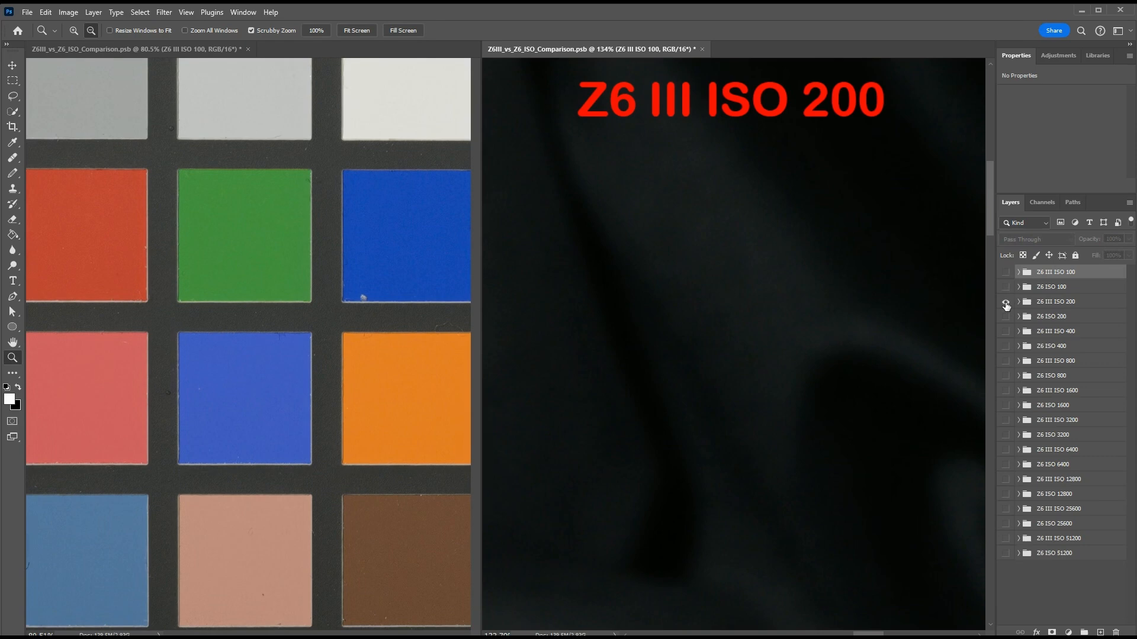
{"action": "left_click", "coordinate": [1004, 301]}
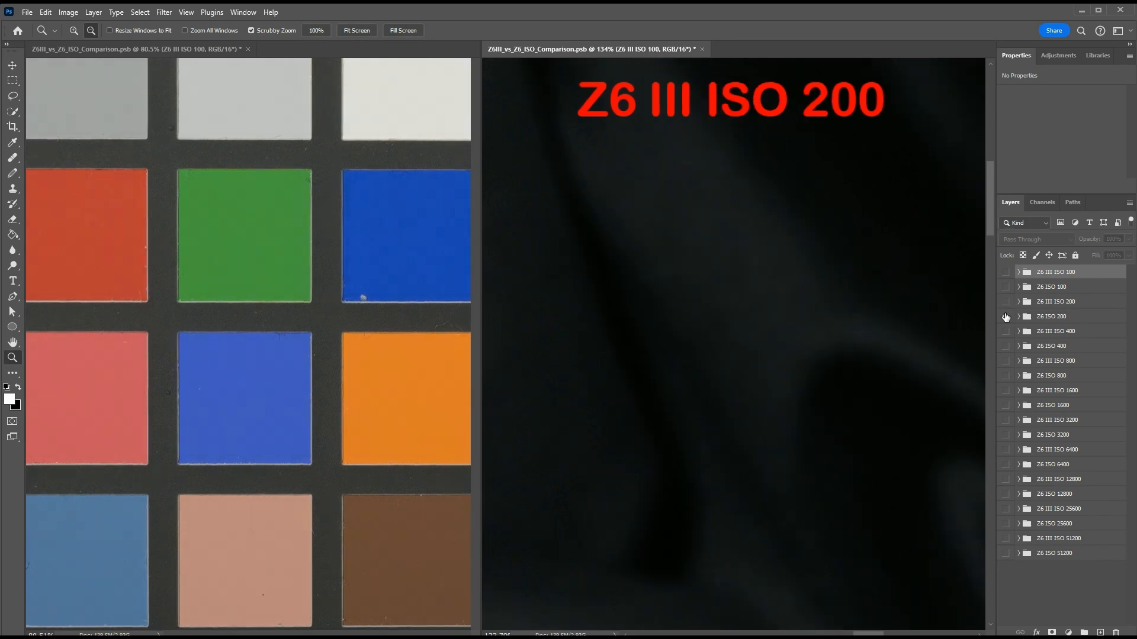
{"action": "left_click", "coordinate": [1006, 335]}
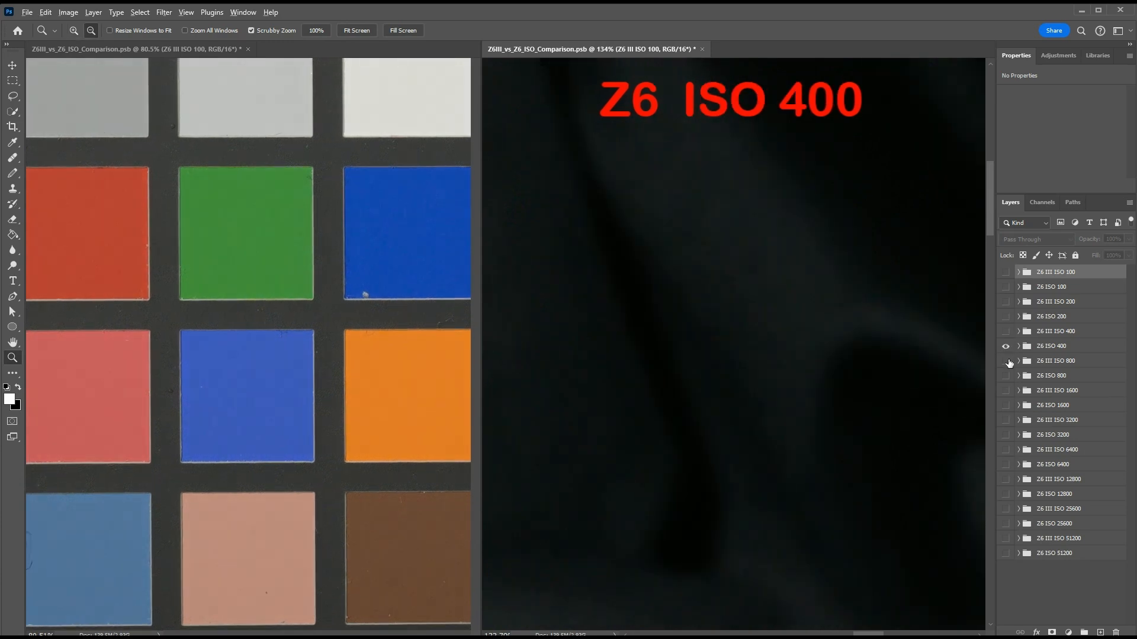
{"action": "left_click", "coordinate": [1007, 361]}
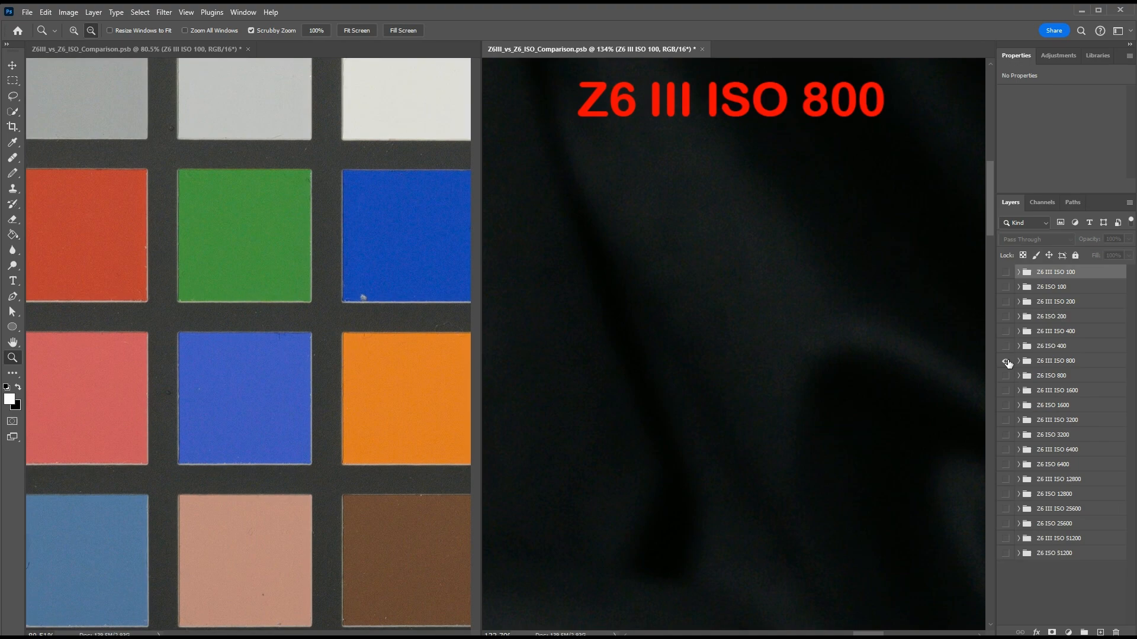
Alternate the Z6 III and Z6 ISO 800 groups, then compare the ISO 1600 pair
{"action": "left_click", "coordinate": [1005, 362]}
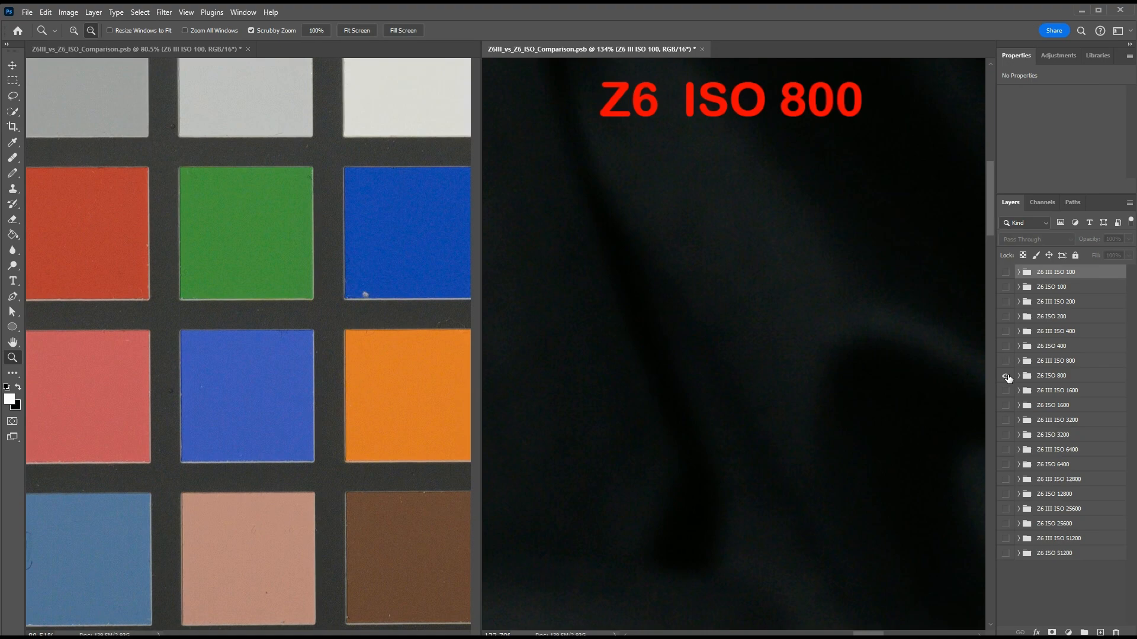
{"action": "left_click", "coordinate": [1005, 361]}
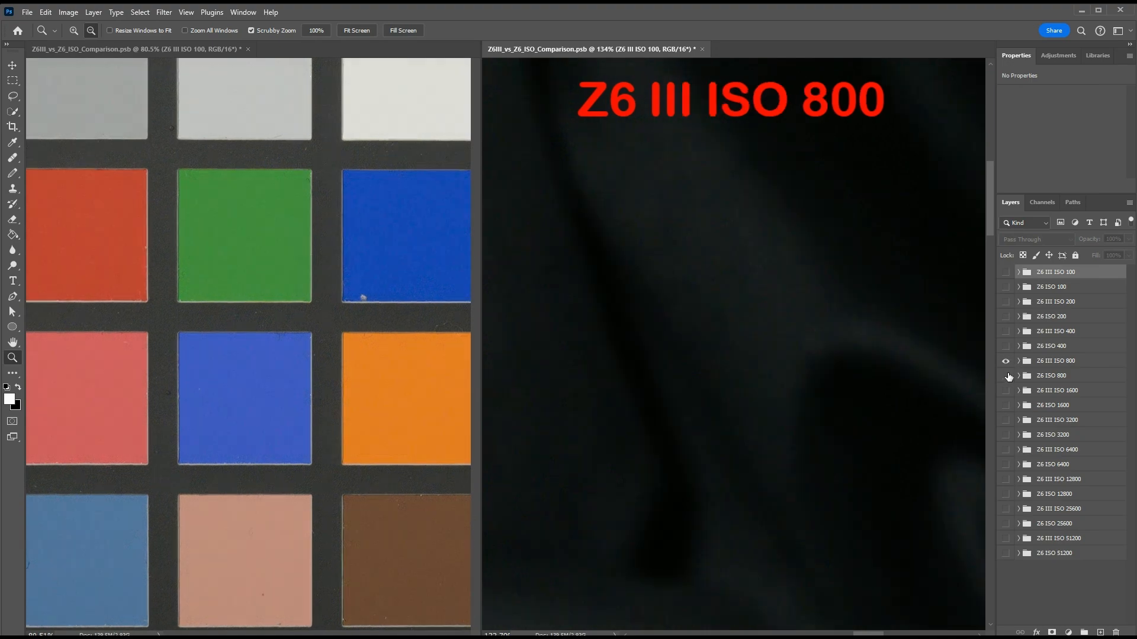
{"action": "left_click", "coordinate": [1004, 376]}
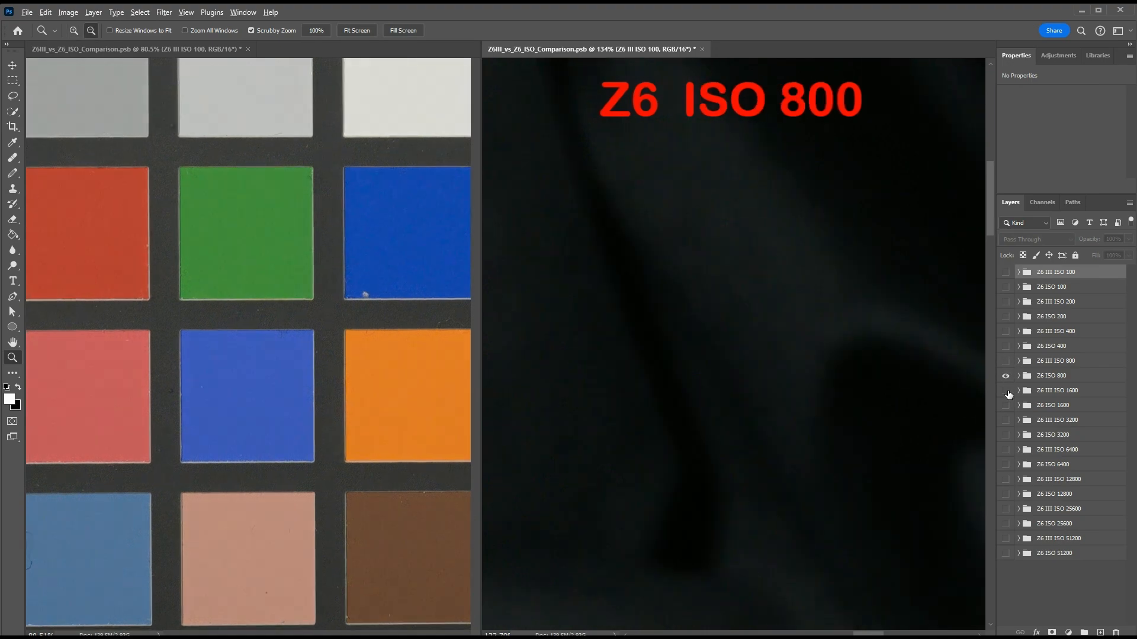
{"action": "left_click", "coordinate": [1004, 390]}
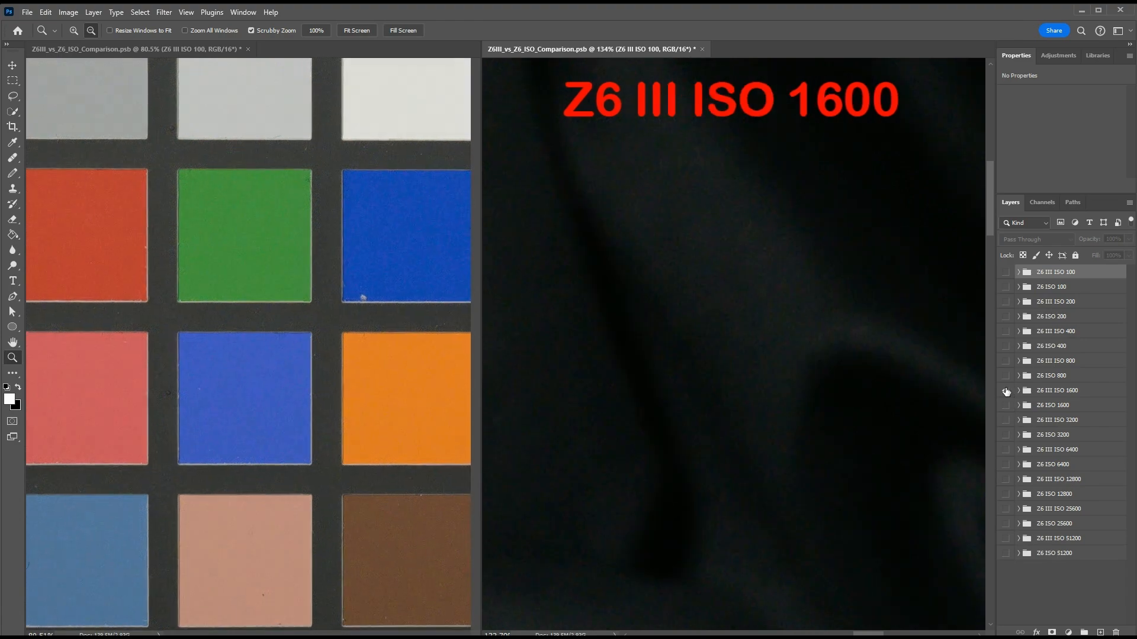
{"action": "left_click", "coordinate": [1005, 390]}
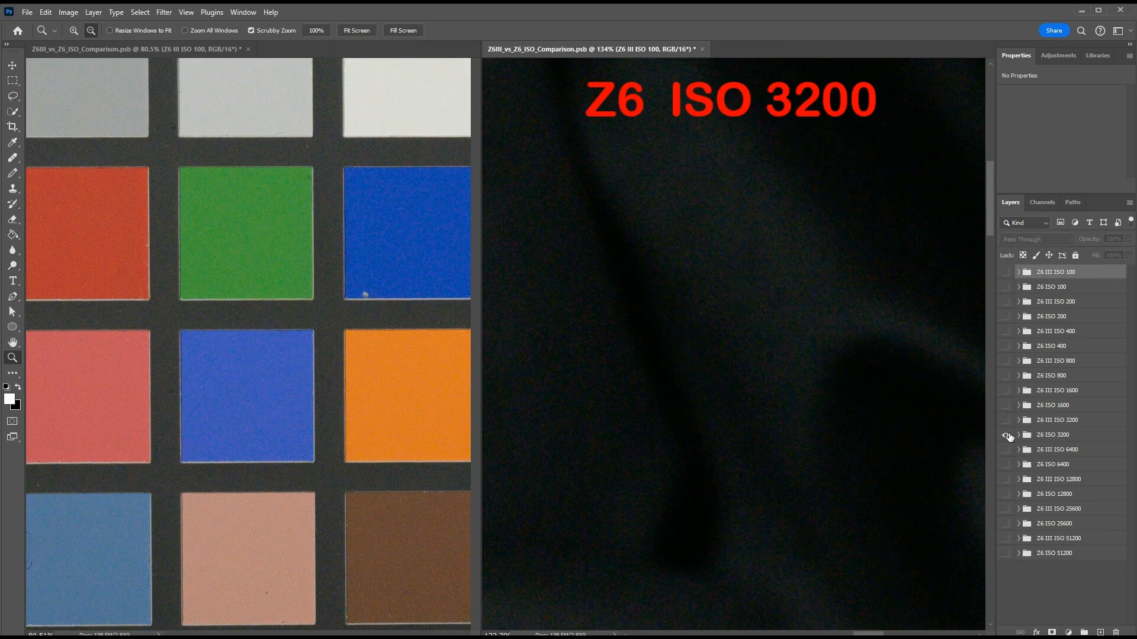
Switch between the Z6 III and Z6 ISO 3200 groups
{"action": "left_click", "coordinate": [1007, 423]}
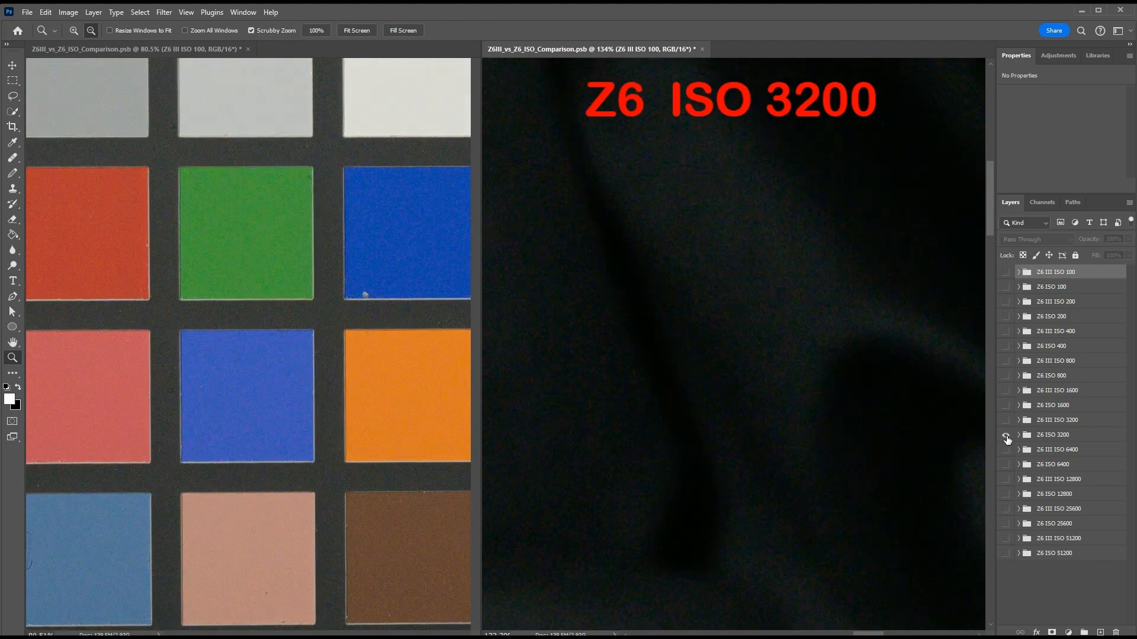
{"action": "left_click", "coordinate": [1006, 423]}
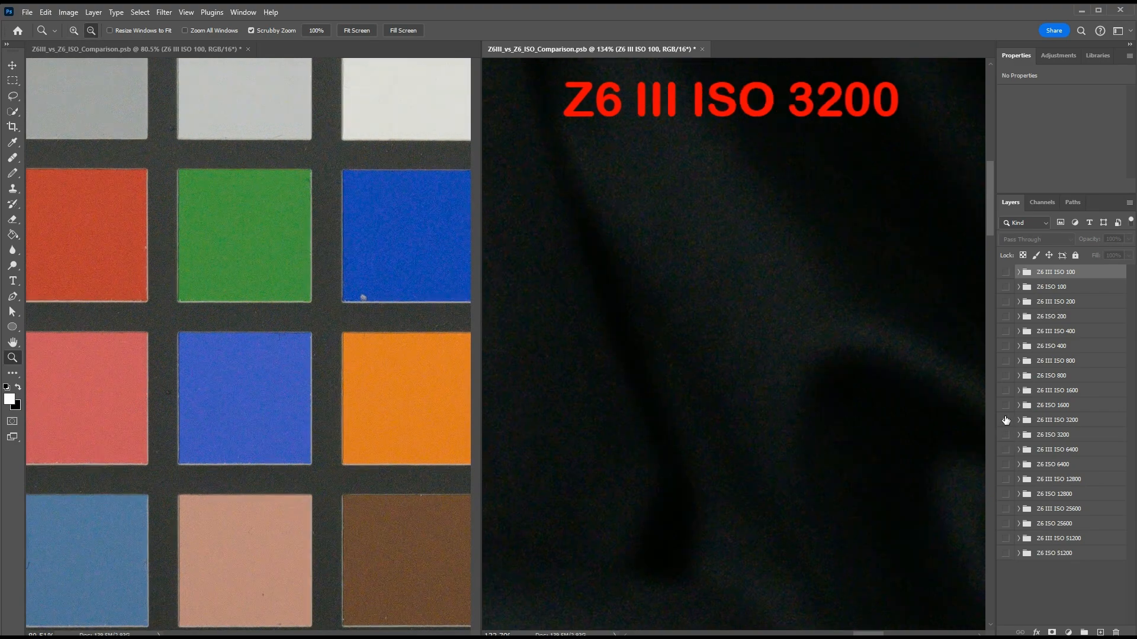
{"action": "left_click", "coordinate": [1005, 434]}
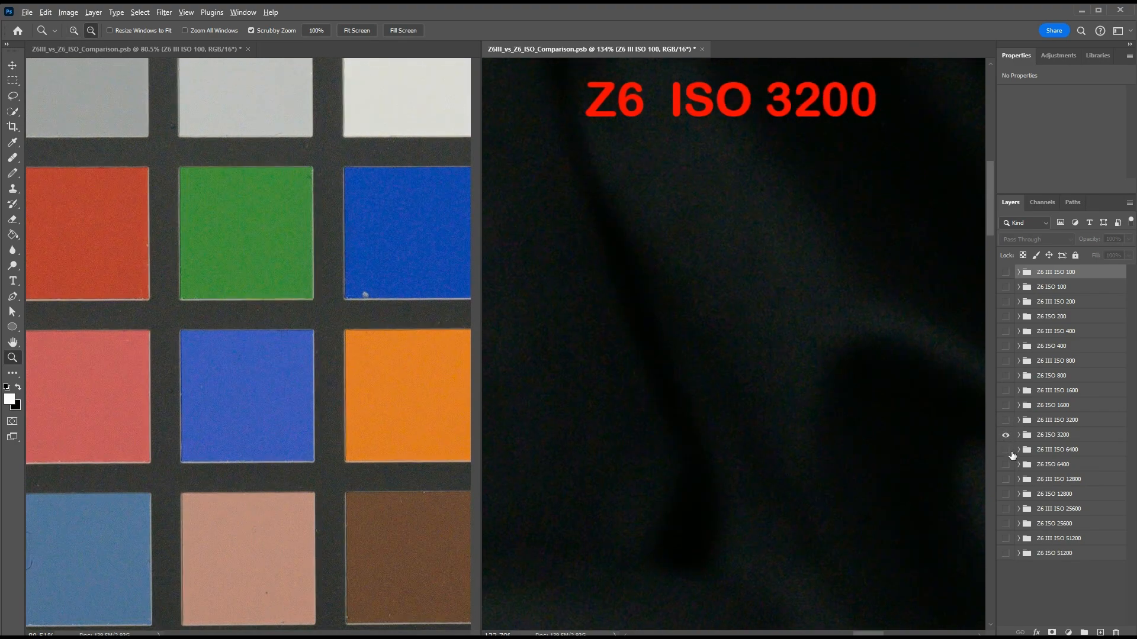
Flip repeatedly between the ISO 6400 groups, then show the Z6 ISO 12800 group
{"action": "left_click", "coordinate": [1005, 452]}
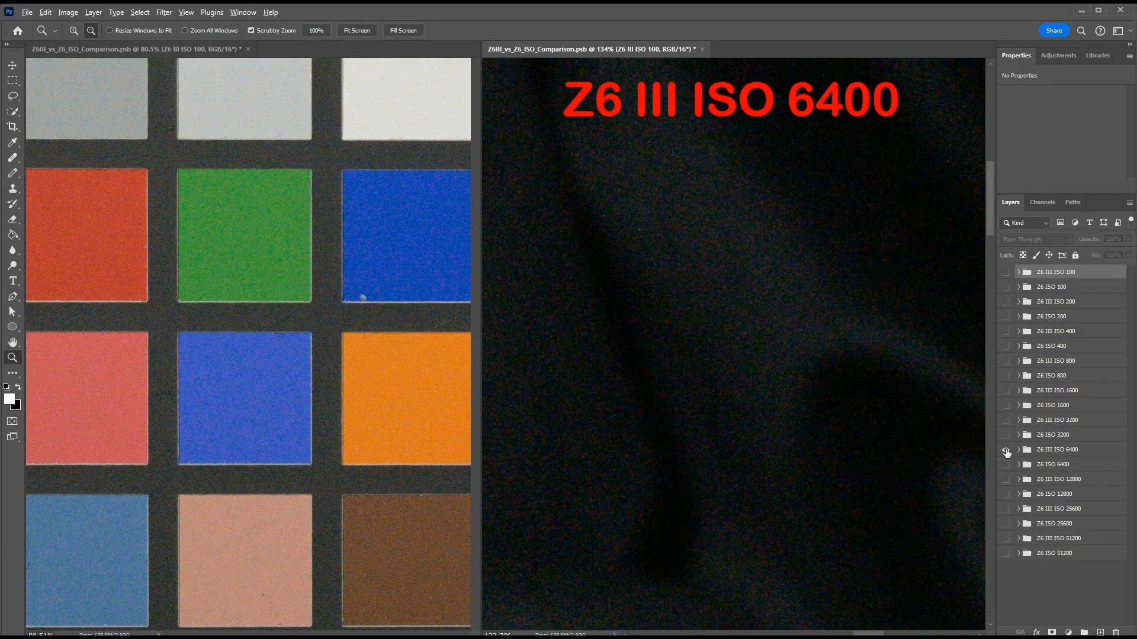
{"action": "left_click", "coordinate": [1006, 451]}
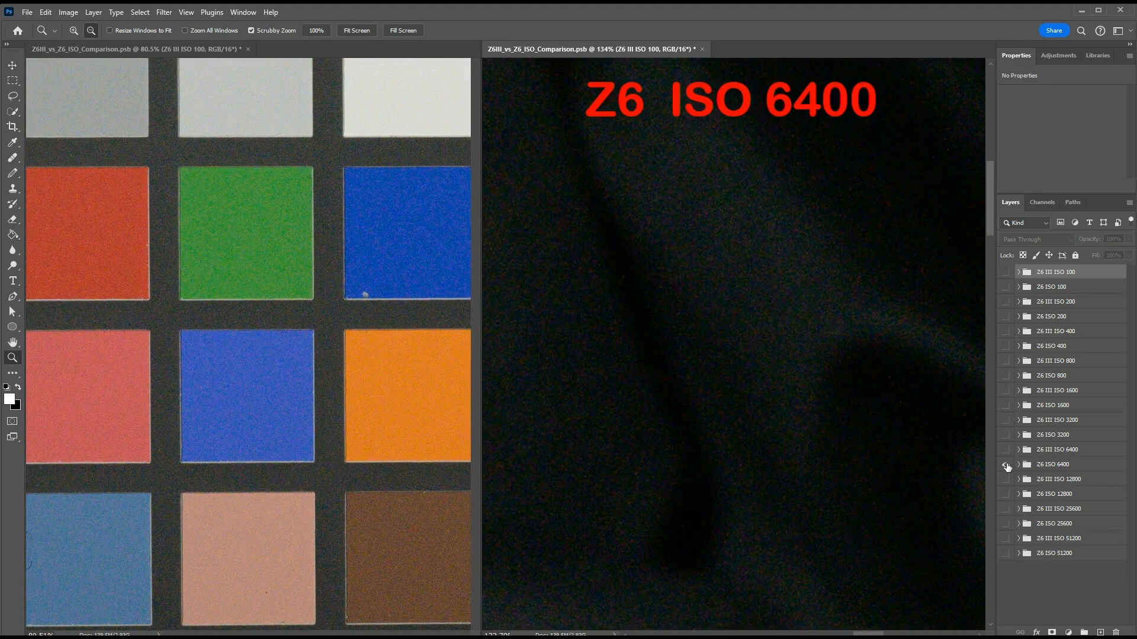
{"action": "left_click", "coordinate": [1006, 449]}
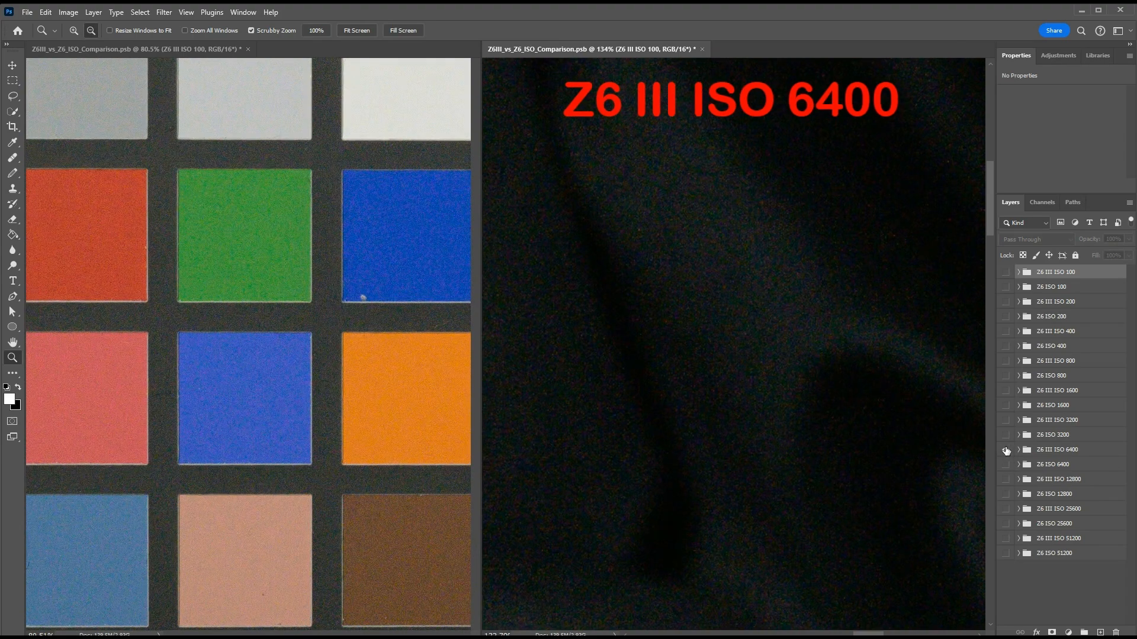
{"action": "left_click", "coordinate": [1004, 449]}
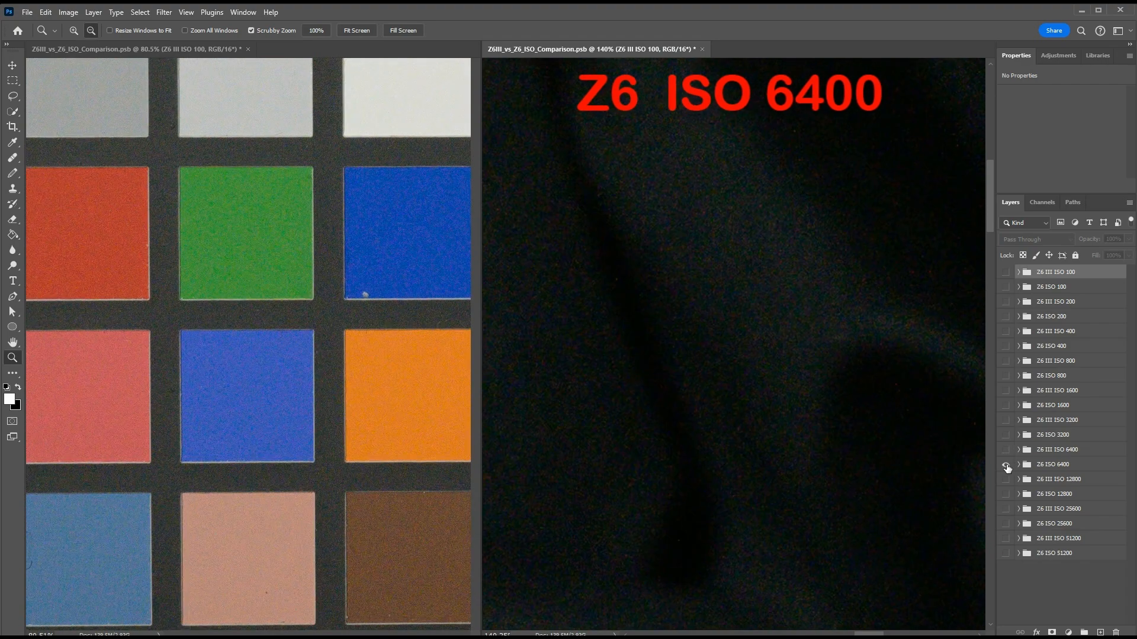
{"action": "left_click", "coordinate": [1005, 450]}
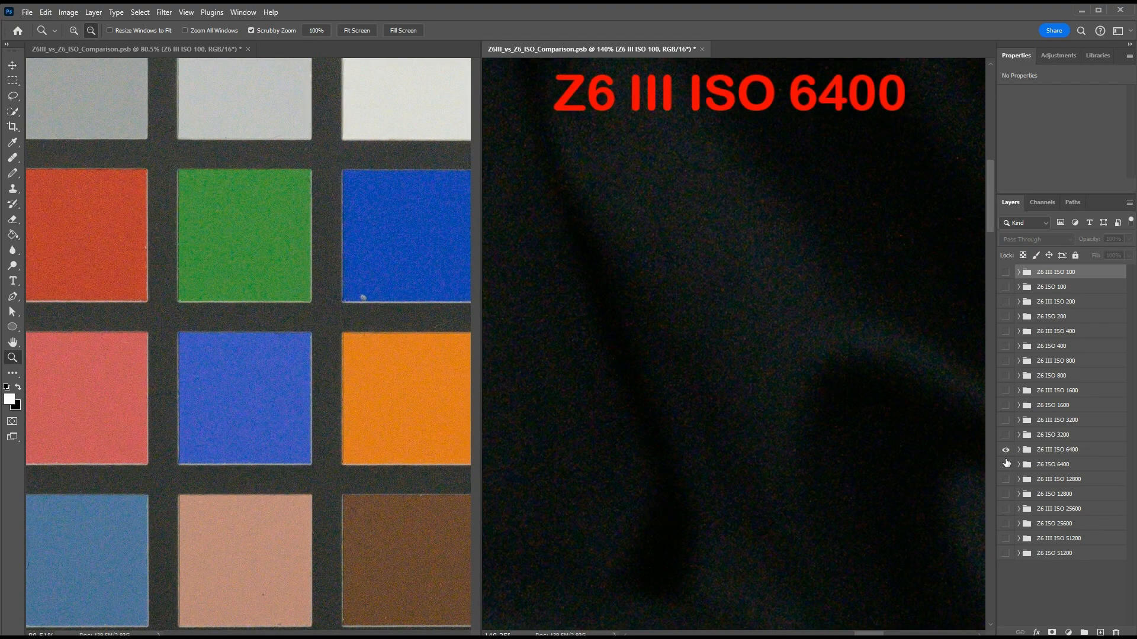
{"action": "left_click", "coordinate": [1005, 464]}
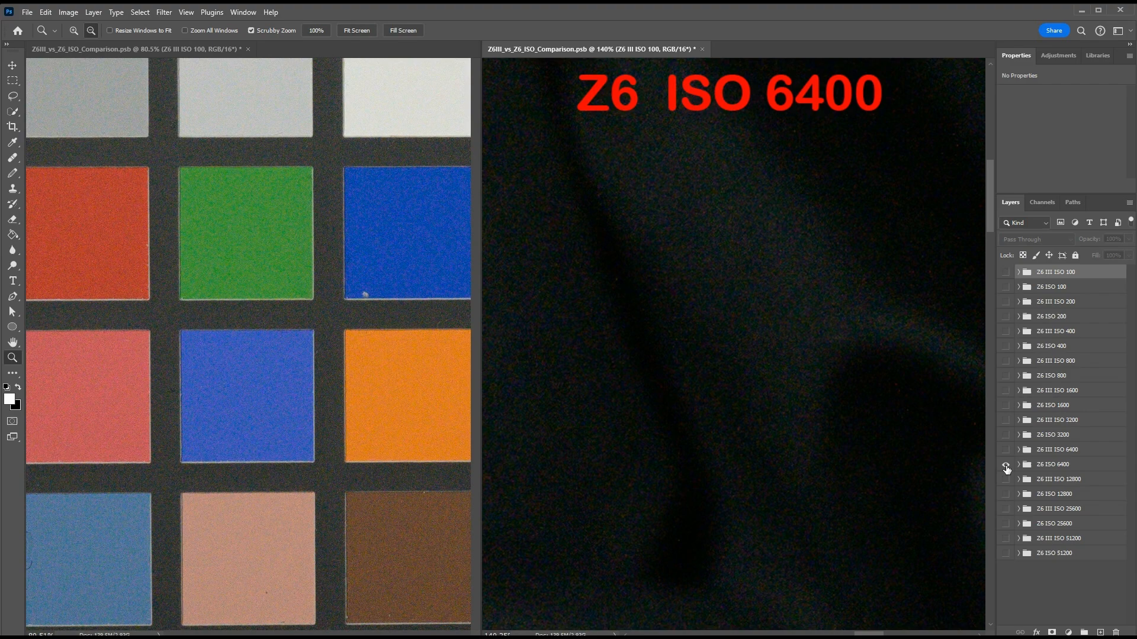
{"action": "left_click", "coordinate": [1005, 479]}
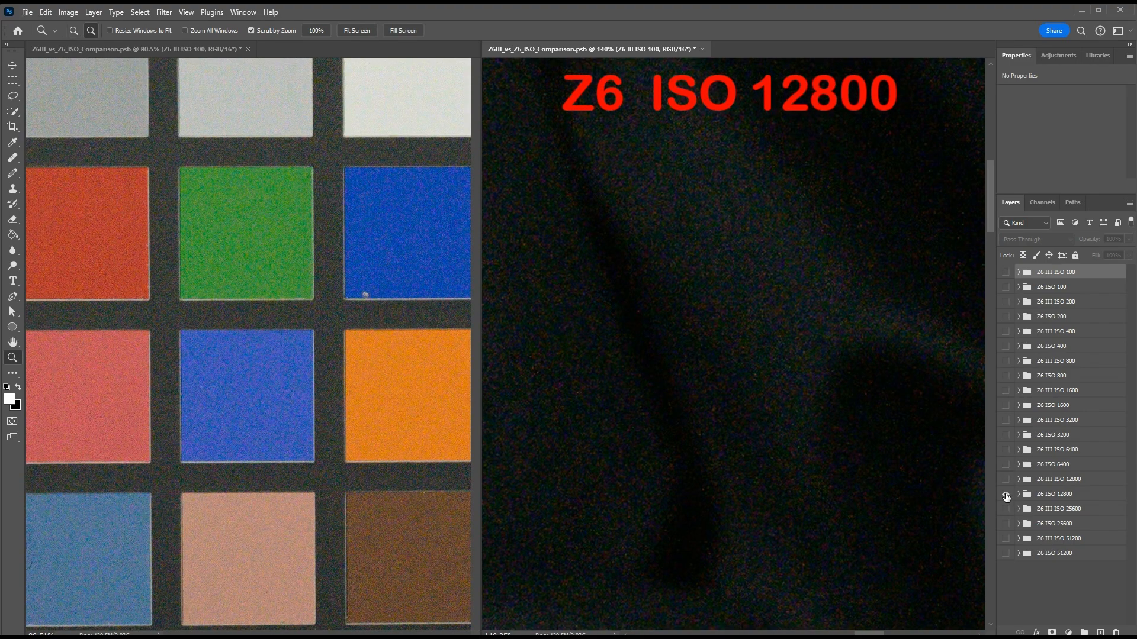
Toggle repeatedly between Z6 III ISO 12800 and Z6 ISO 12800, then show Z6 III ISO 25600
{"action": "left_click", "coordinate": [1004, 495]}
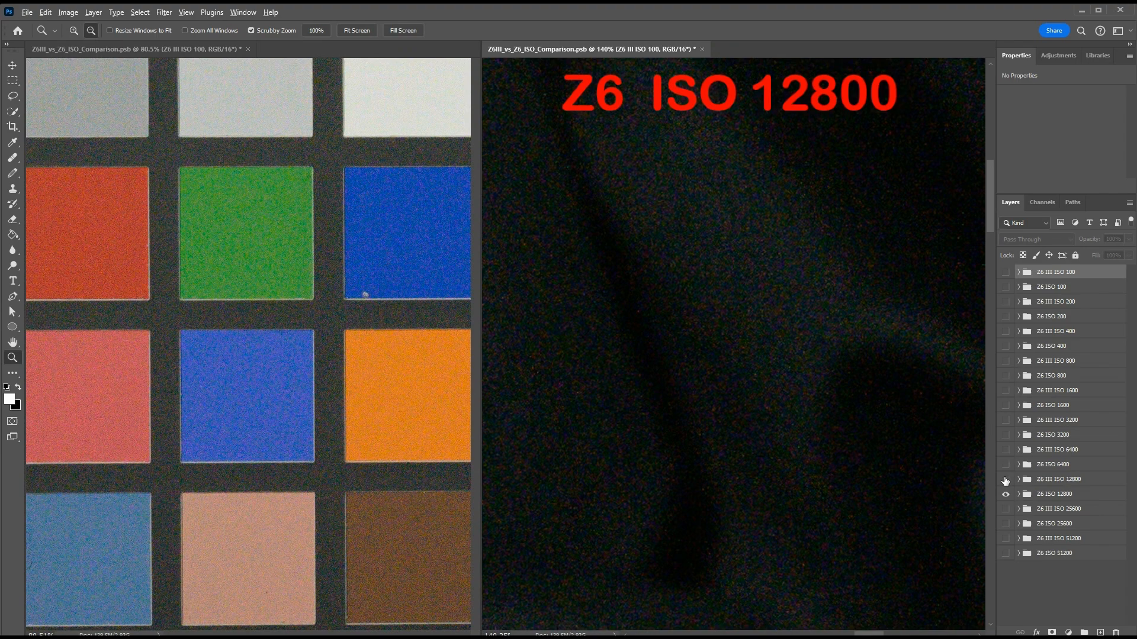
{"action": "left_click", "coordinate": [1004, 479]}
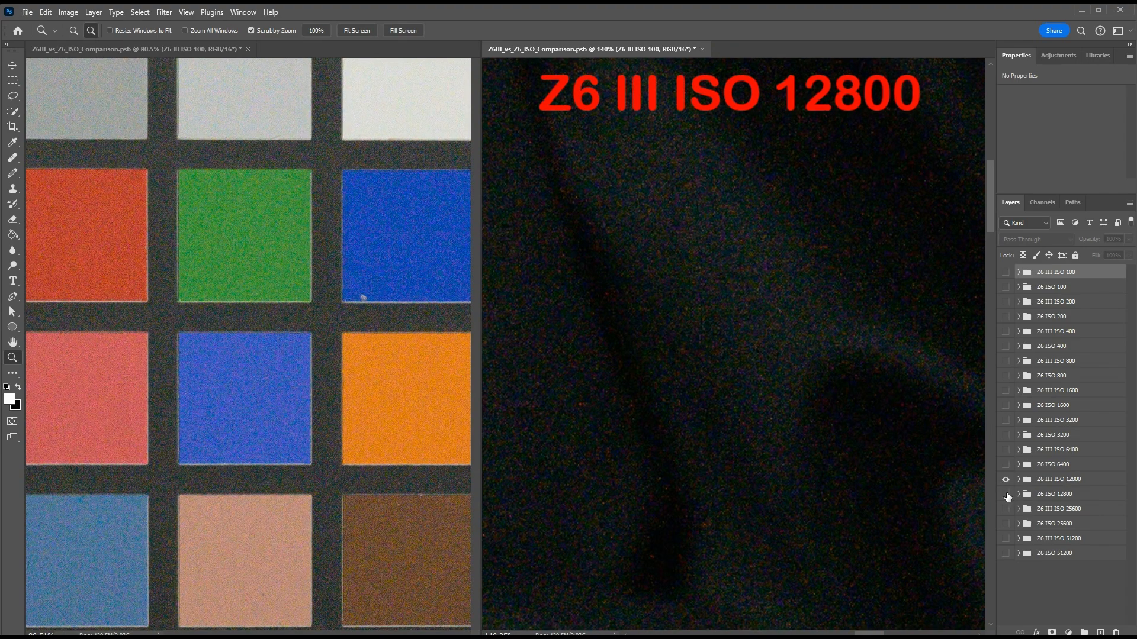
{"action": "left_click", "coordinate": [1007, 494]}
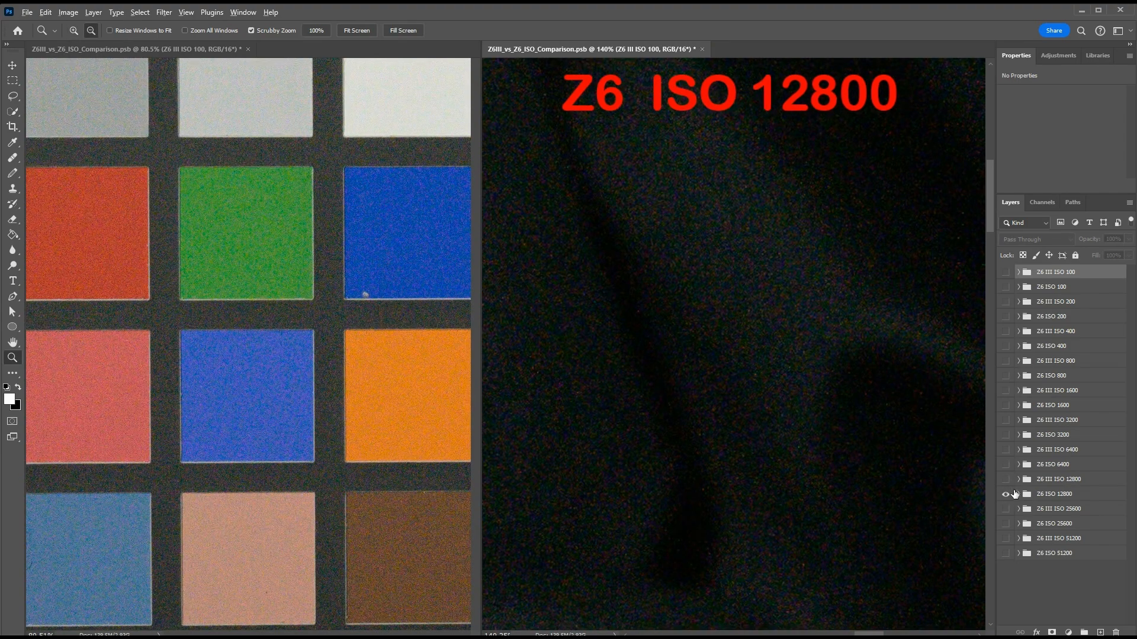
{"action": "left_click", "coordinate": [1005, 479]}
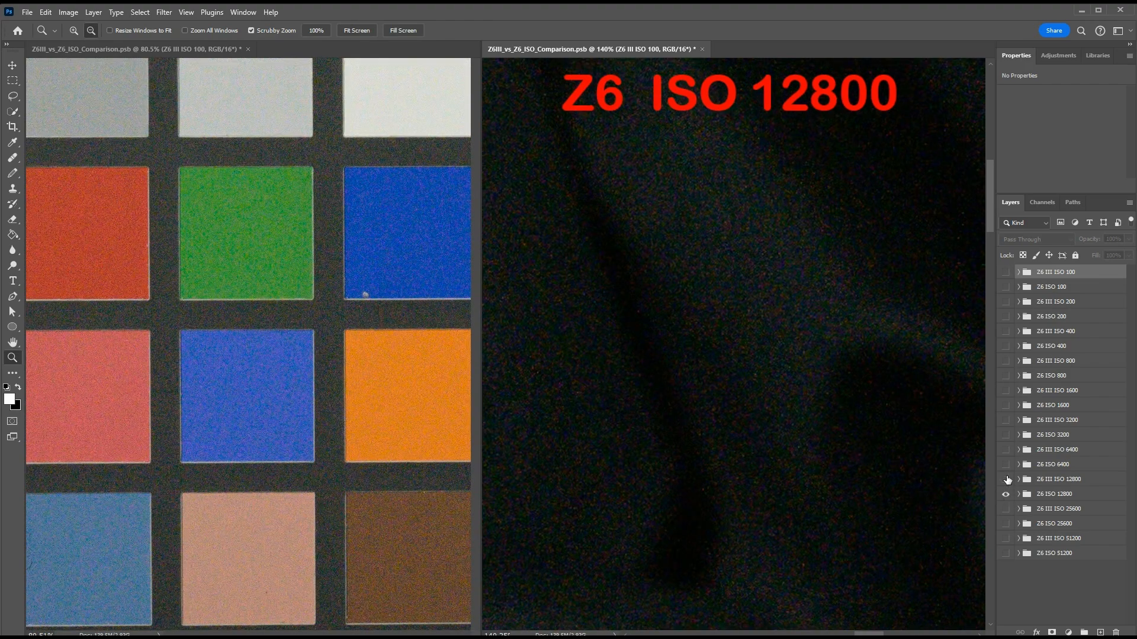
{"action": "left_click", "coordinate": [1004, 479]}
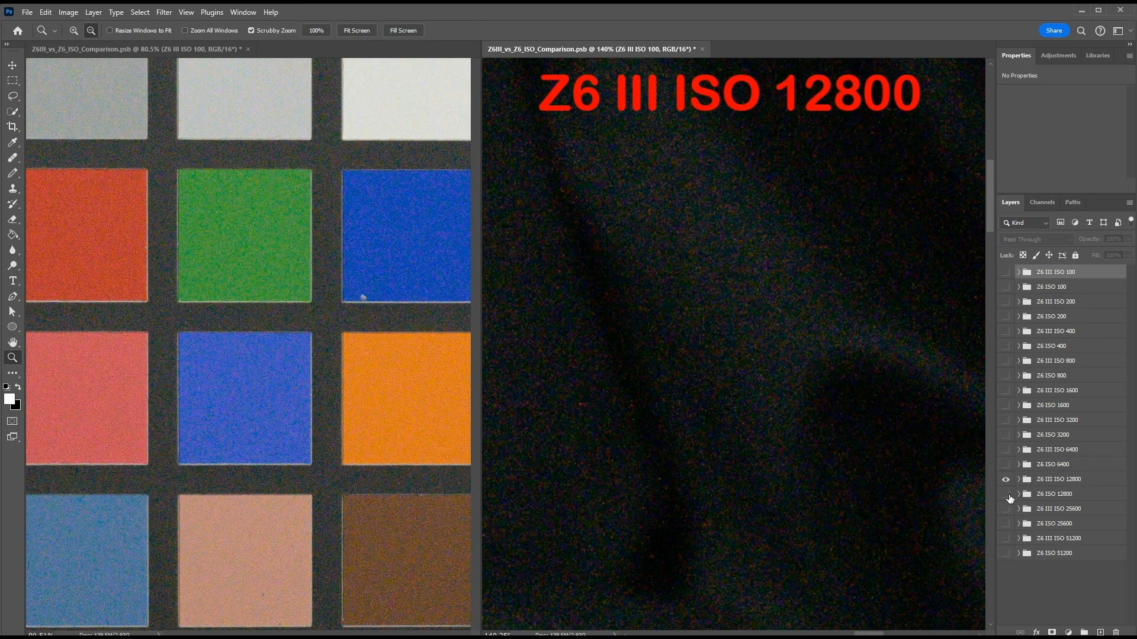
{"action": "left_click", "coordinate": [1005, 494]}
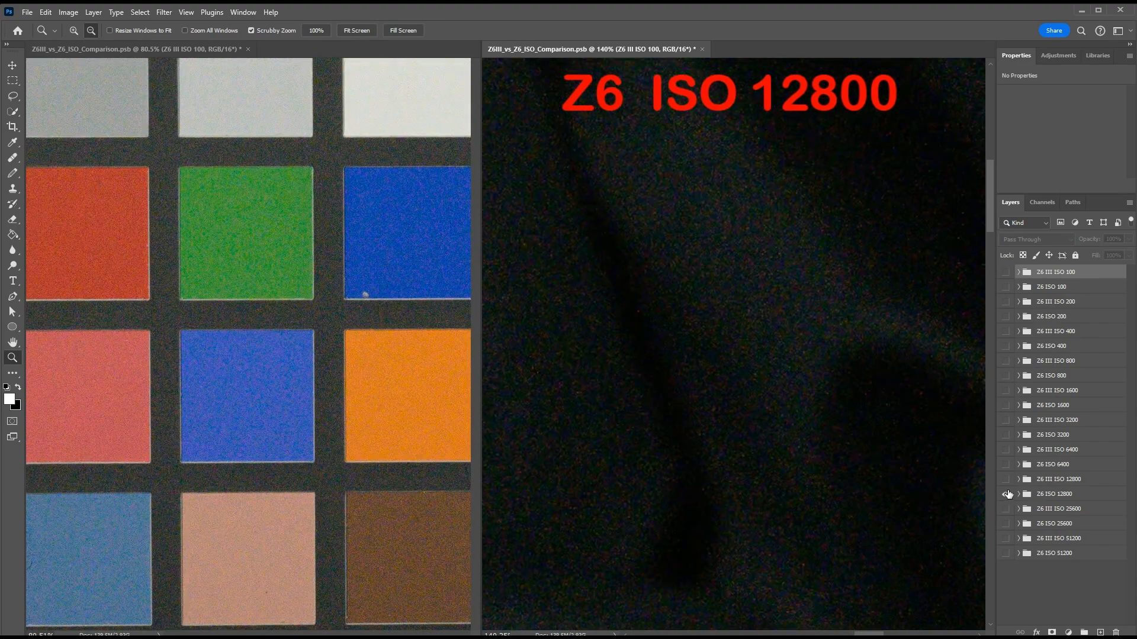
{"action": "left_click", "coordinate": [1004, 480]}
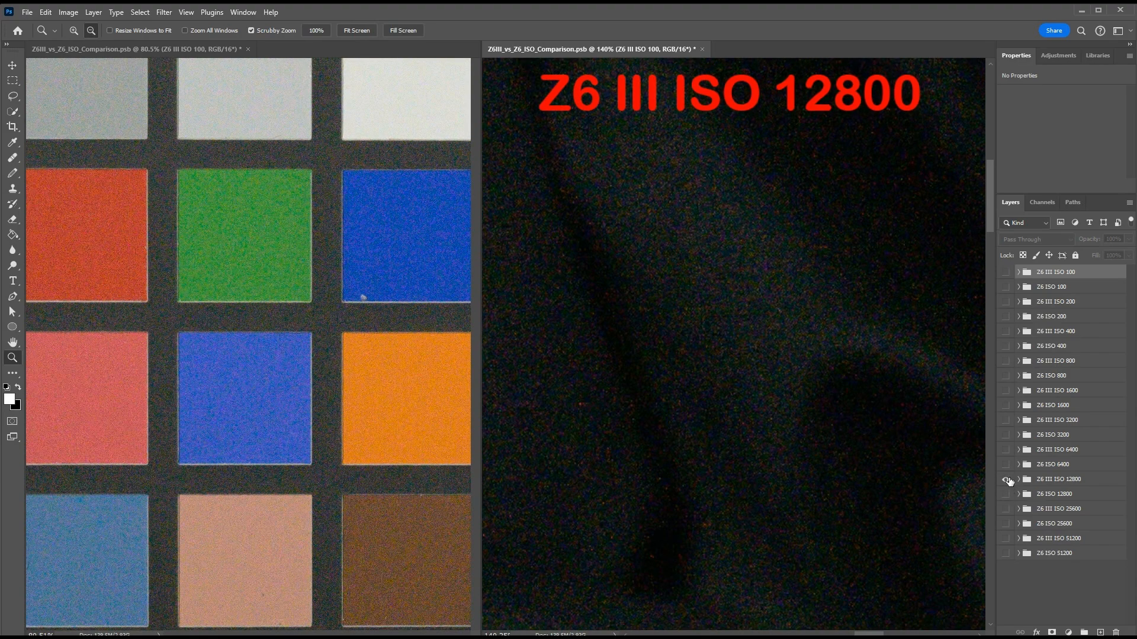
{"action": "left_click", "coordinate": [1006, 494]}
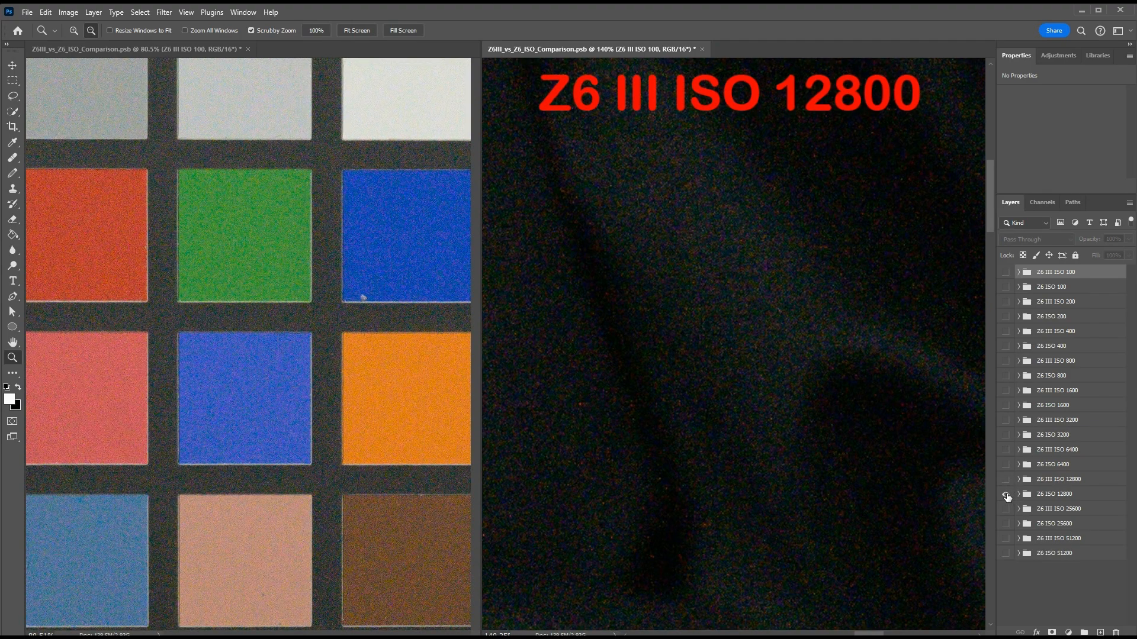
{"action": "left_click", "coordinate": [1004, 495]}
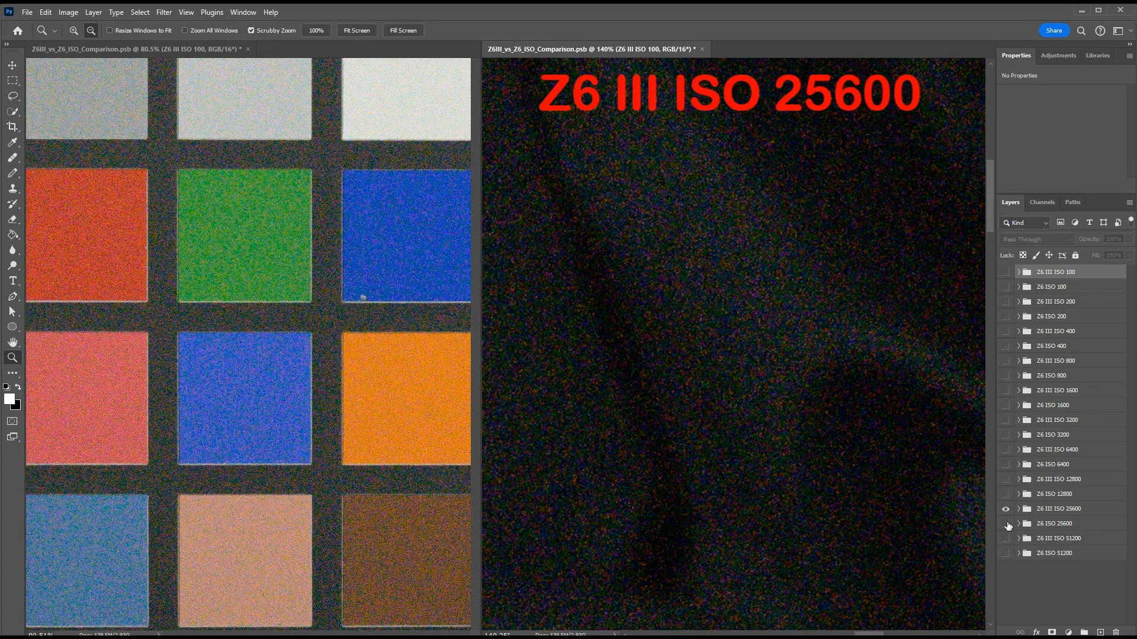
Alternate the Z6 and Z6 III ISO 25600 groups, finishing on Z6 III
{"action": "left_click", "coordinate": [1006, 523]}
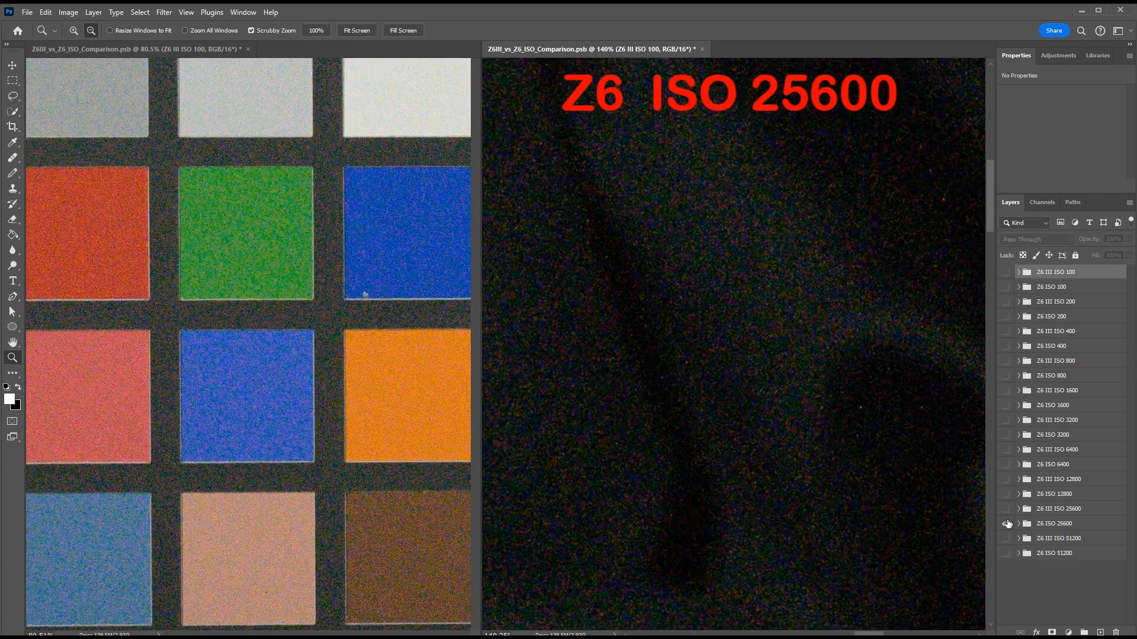
{"action": "left_click", "coordinate": [1007, 523]}
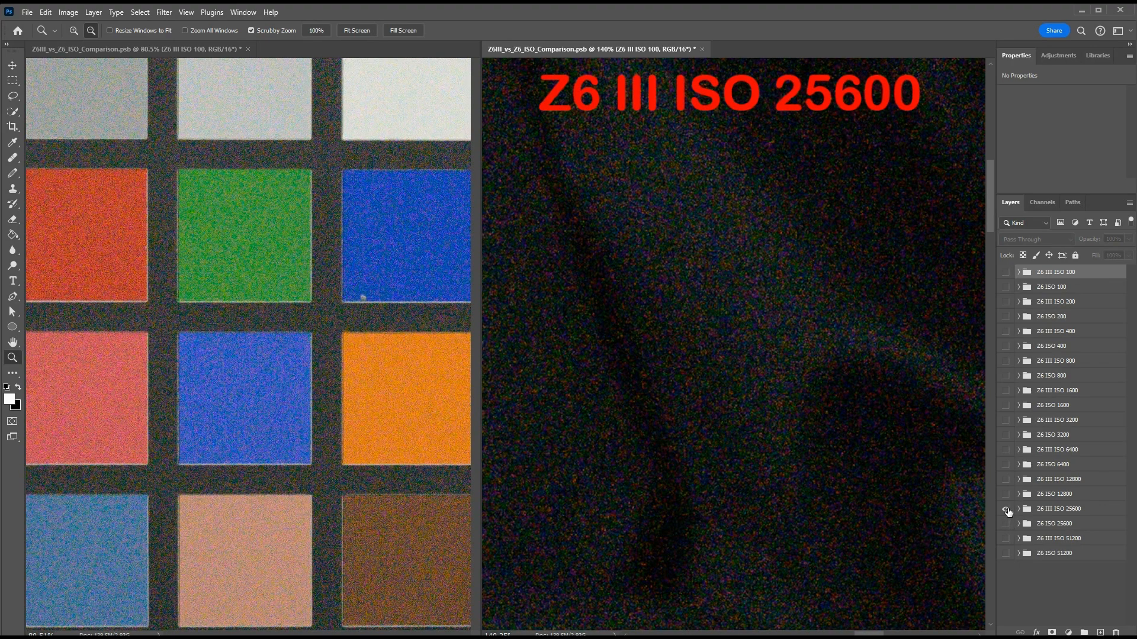
{"action": "left_click", "coordinate": [1006, 523]}
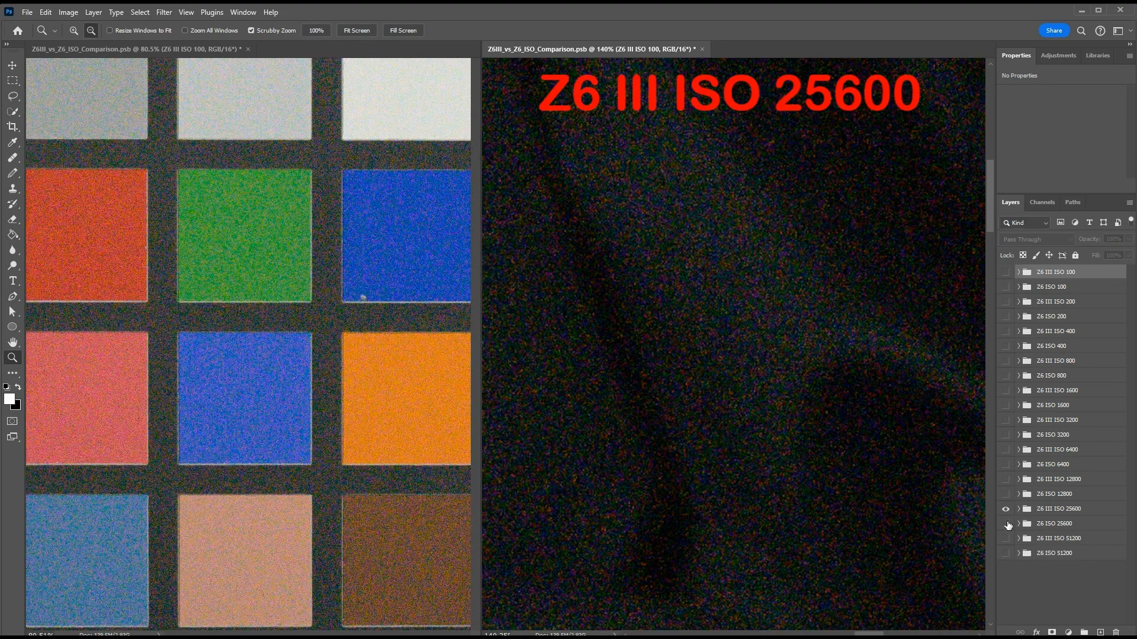
{"action": "left_click", "coordinate": [1007, 524]}
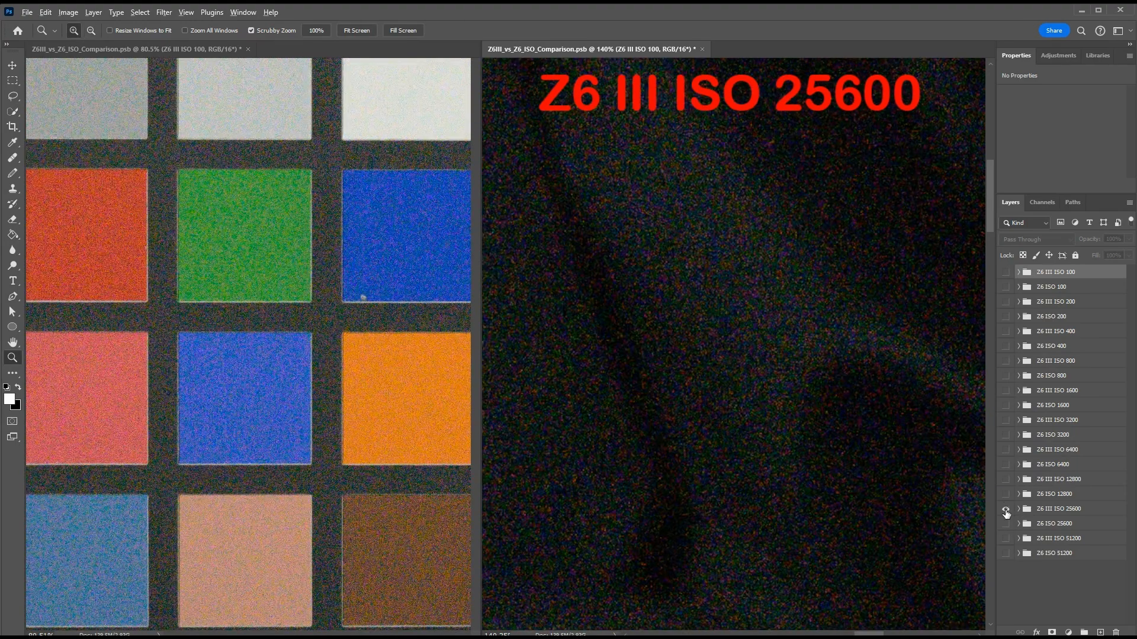
{"action": "left_click", "coordinate": [1006, 510]}
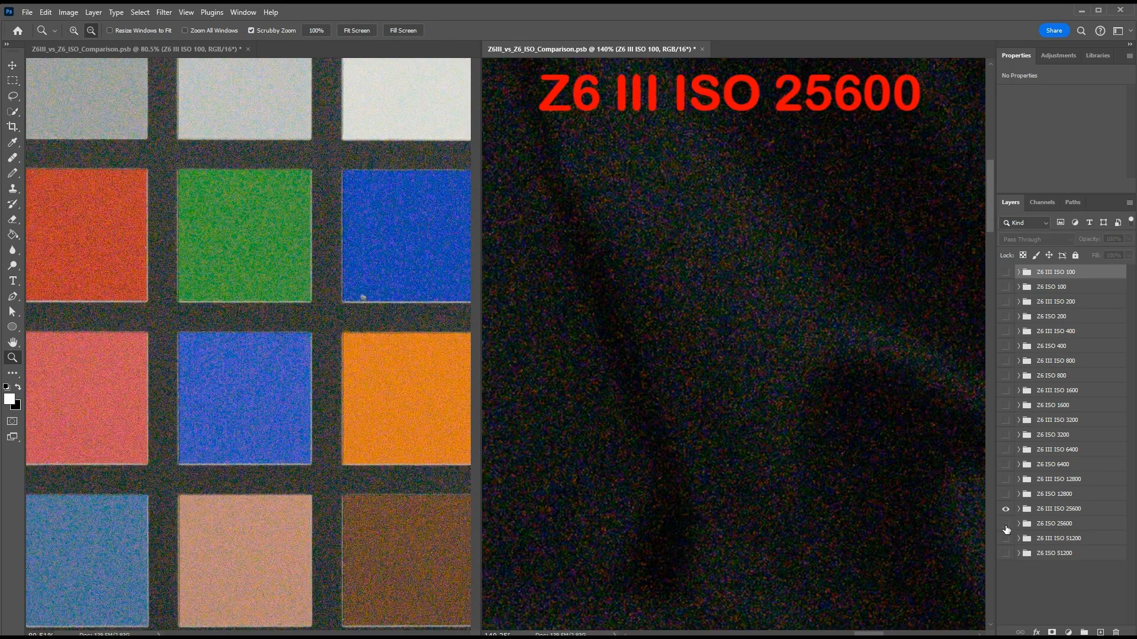
Flip between the Z6 III and Z6 ISO 51200 groups, ending on Z6
{"action": "left_click", "coordinate": [1004, 540]}
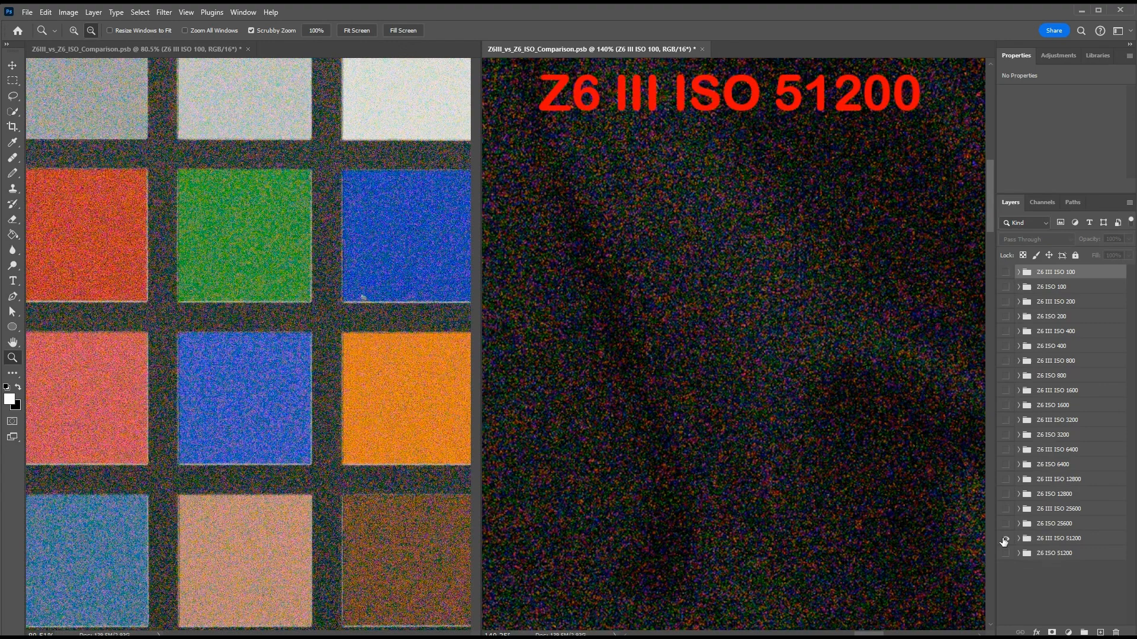
{"action": "mouse_move", "coordinate": [1004, 540]}
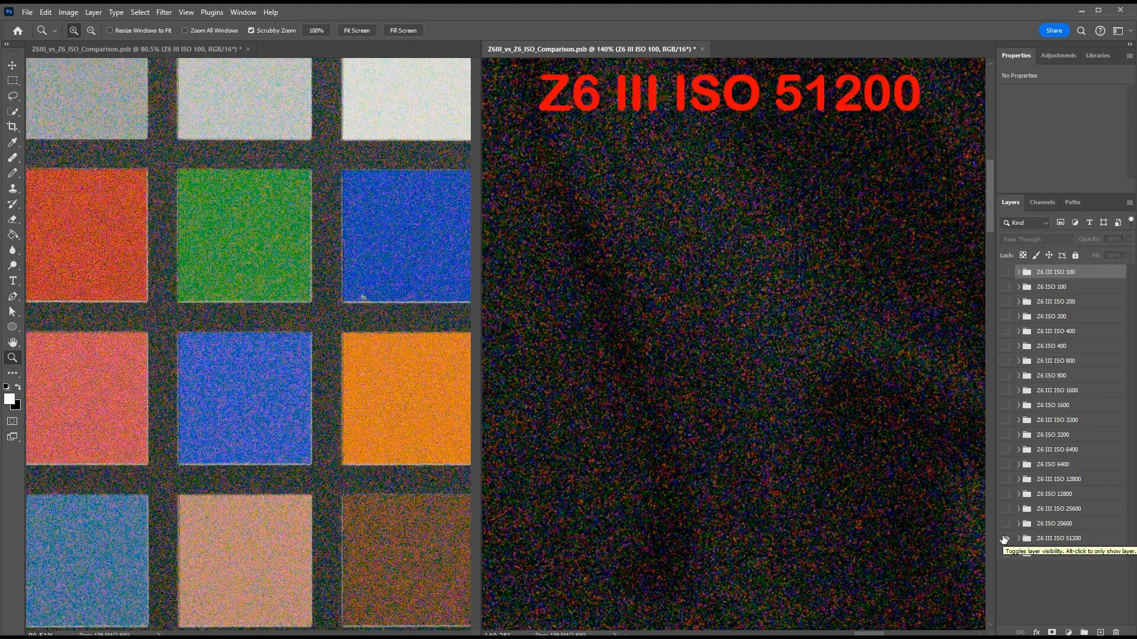
{"action": "left_click", "coordinate": [1005, 539]}
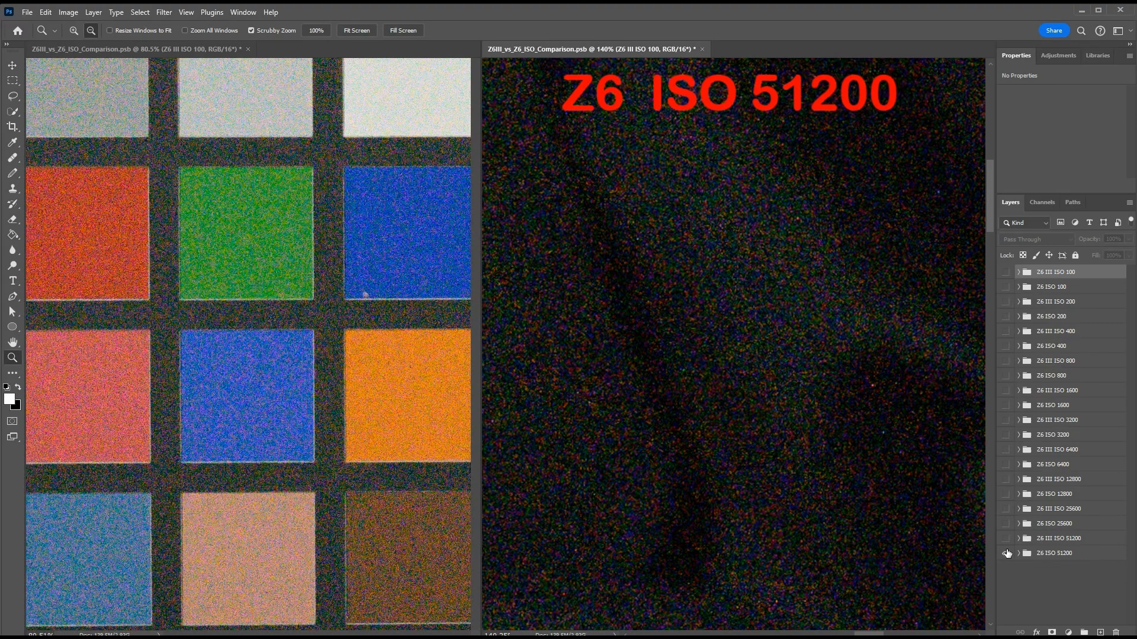
{"action": "left_click", "coordinate": [1007, 553]}
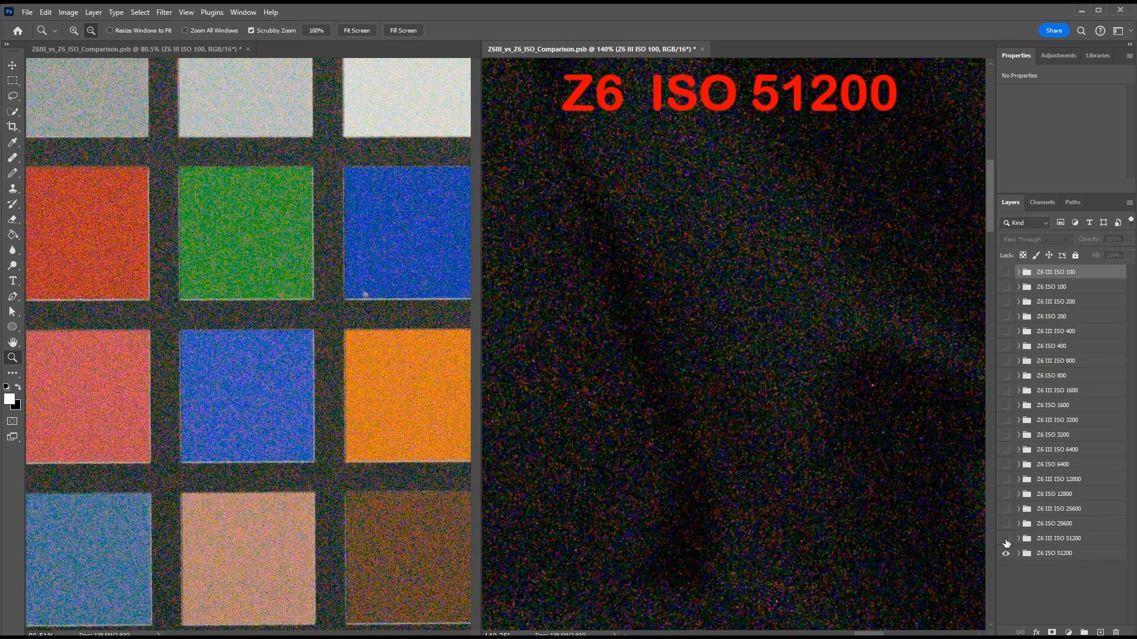
{"action": "left_click", "coordinate": [1005, 538]}
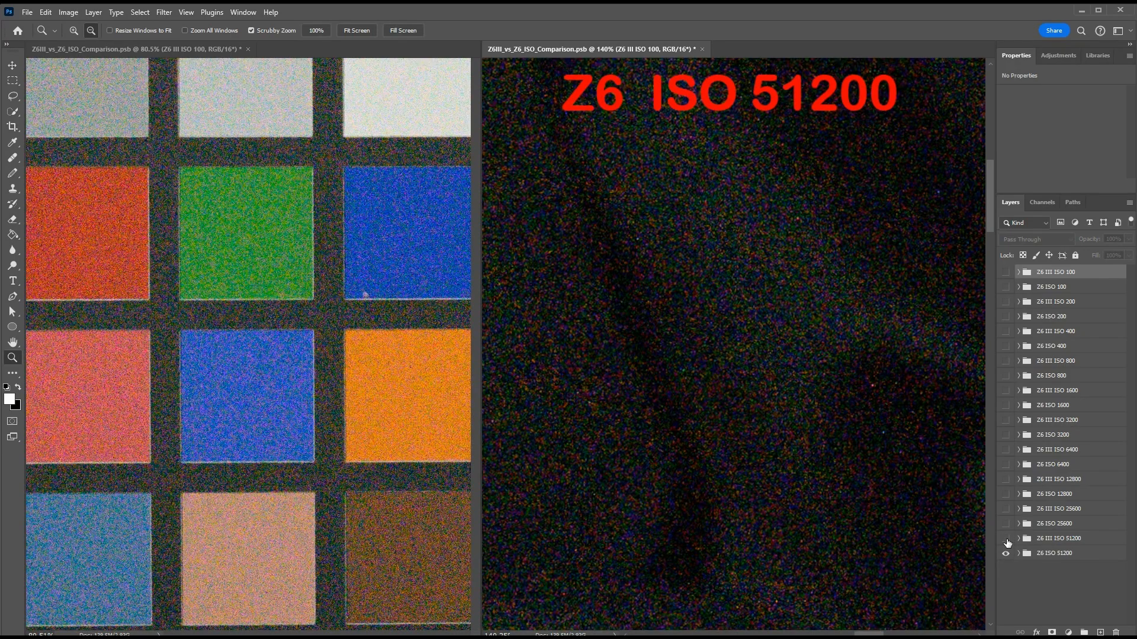
{"action": "left_click", "coordinate": [1006, 538]}
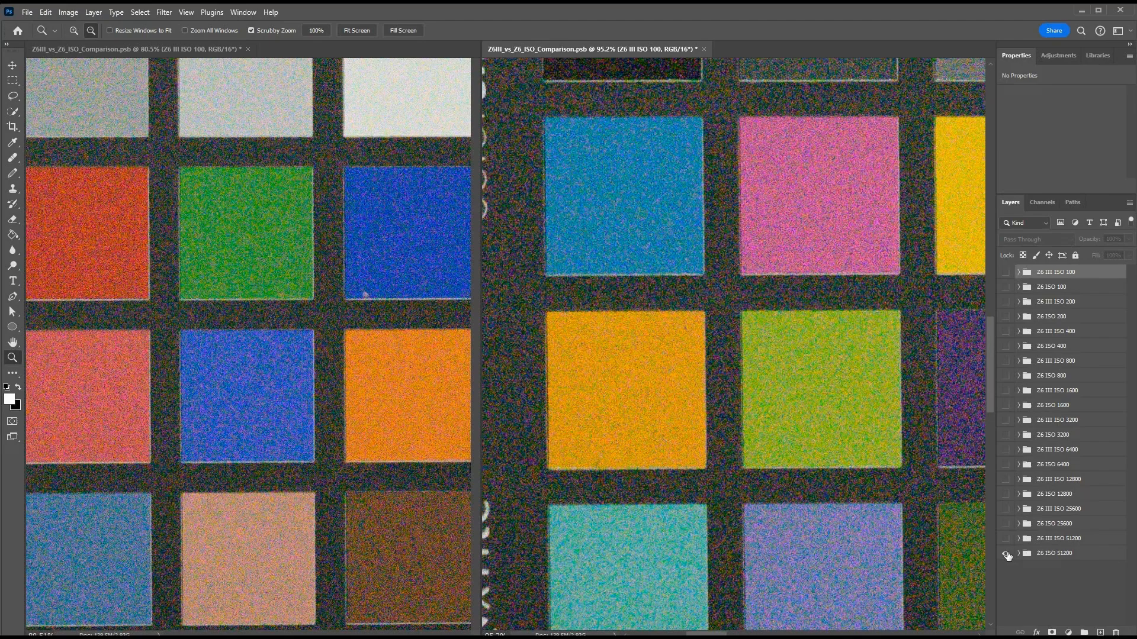
Switch between the two ISO 51200 shots of the colour checker chart
{"action": "left_click", "coordinate": [1005, 538]}
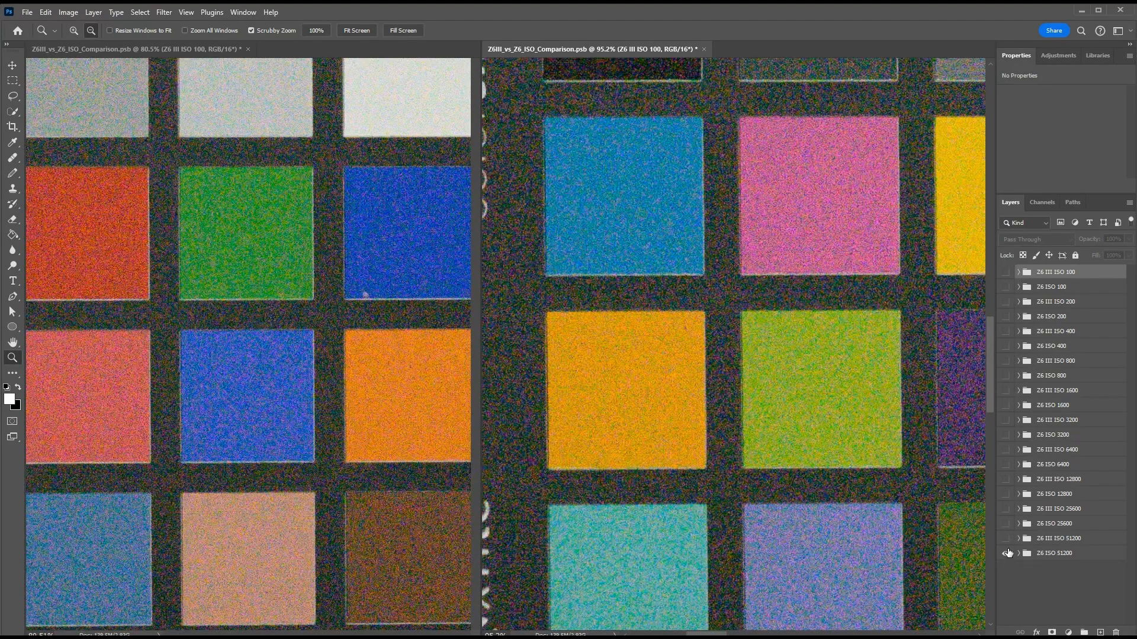
{"action": "left_click", "coordinate": [1007, 538]}
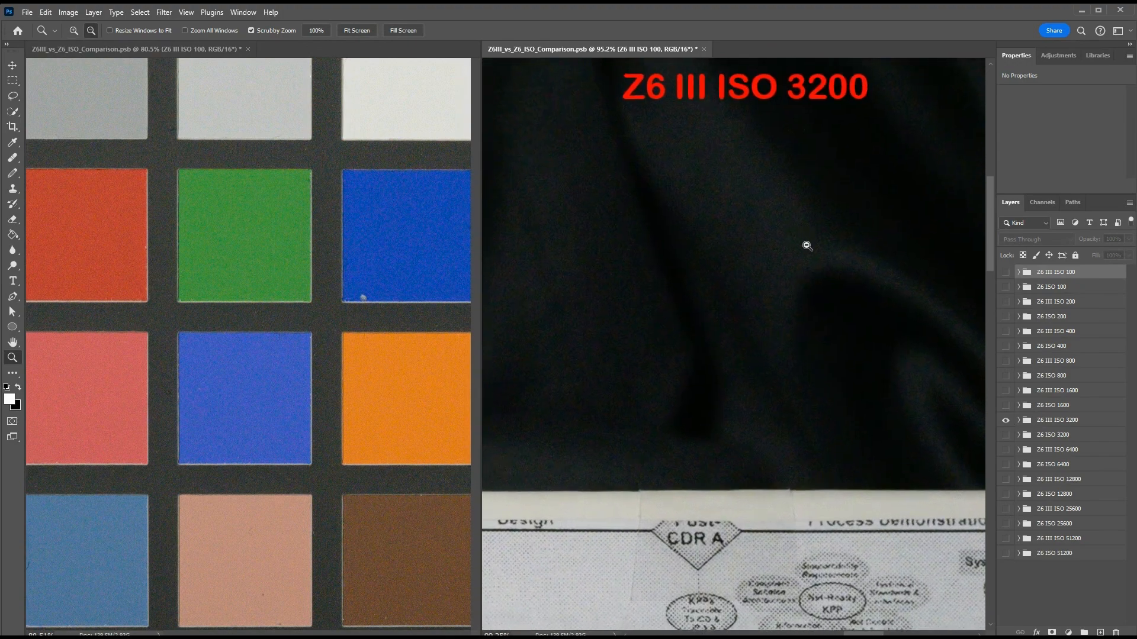
Return to the backdrop and compare both cameras at ISO 3200 and 6400
{"action": "left_click", "coordinate": [807, 246]}
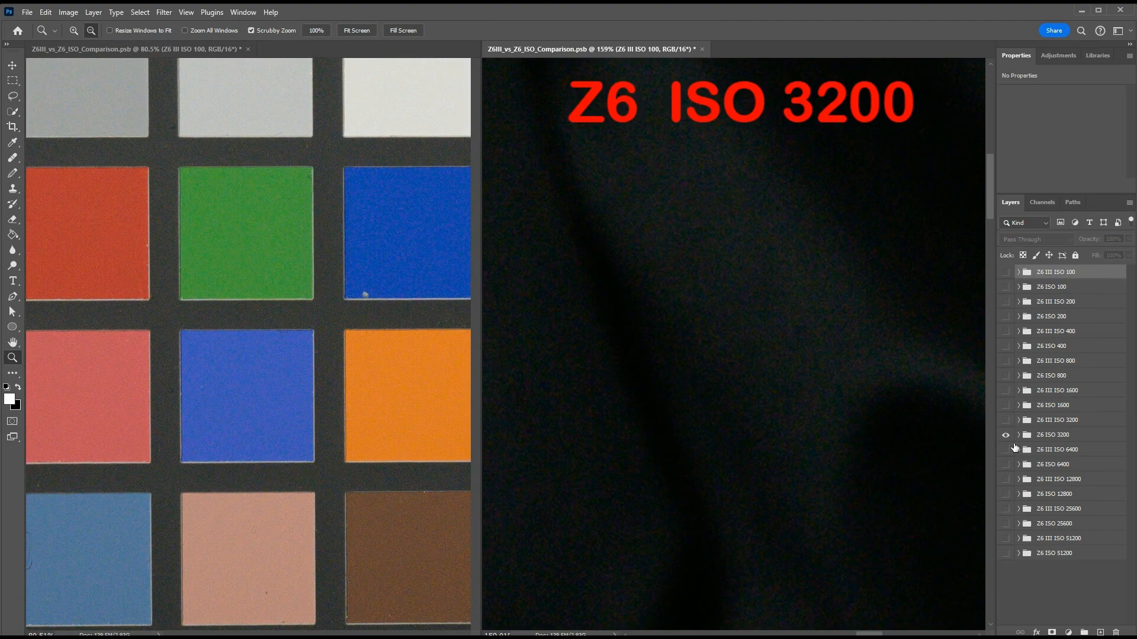
{"action": "left_click", "coordinate": [1005, 464]}
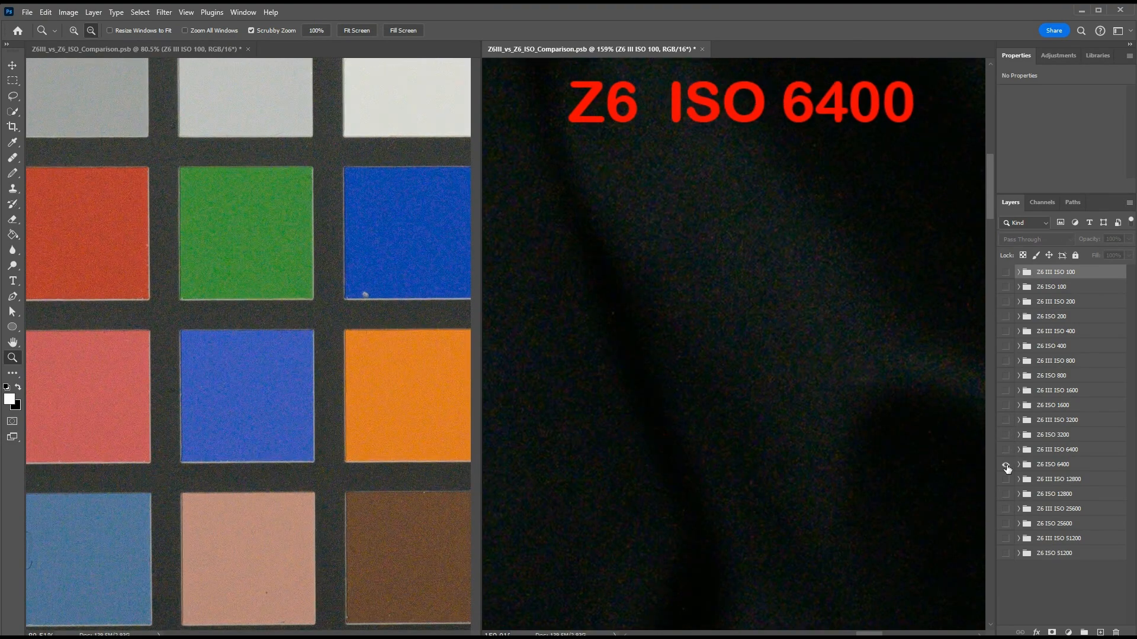
{"action": "left_click", "coordinate": [1005, 464]}
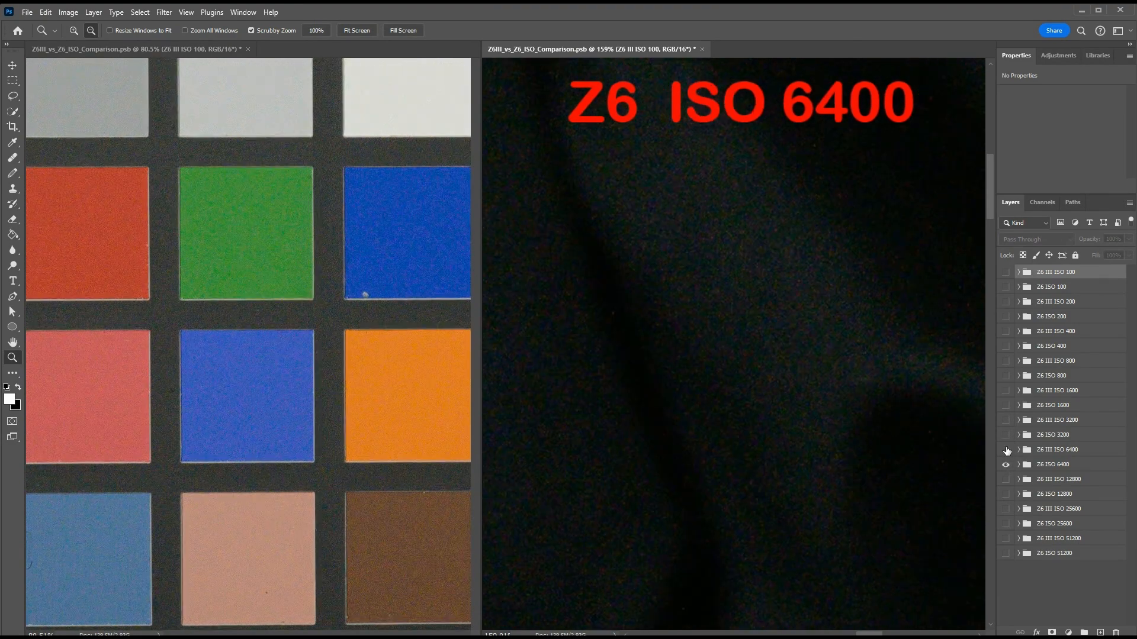
Flip between the ISO 12800 pair, then the ISO 25600 pair
{"action": "left_click", "coordinate": [1005, 479]}
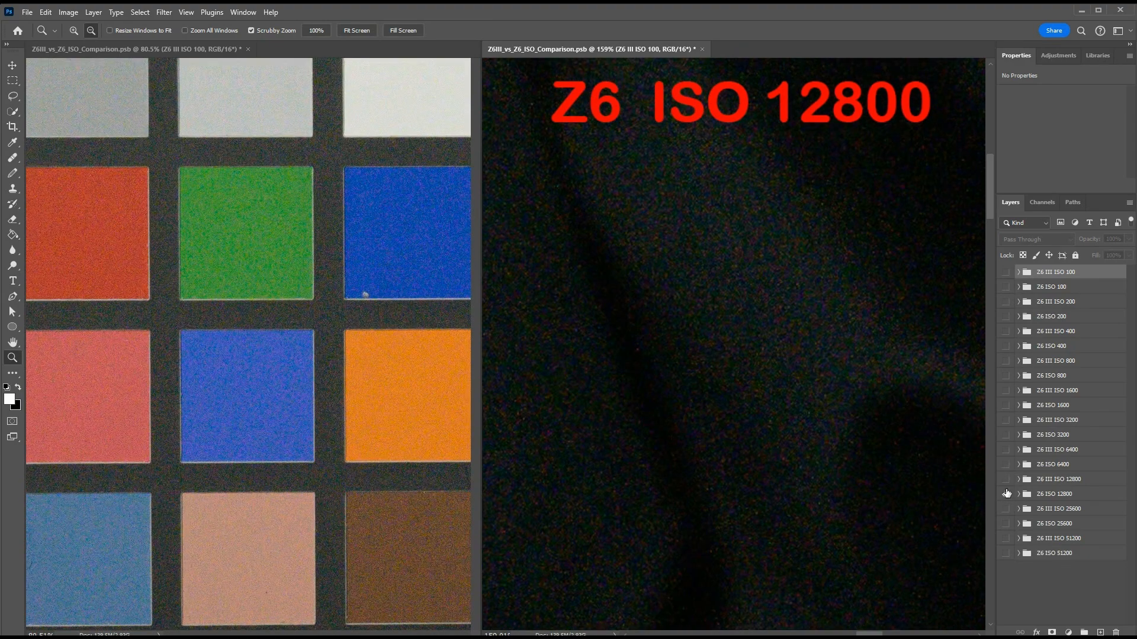
{"action": "left_click", "coordinate": [1004, 493]}
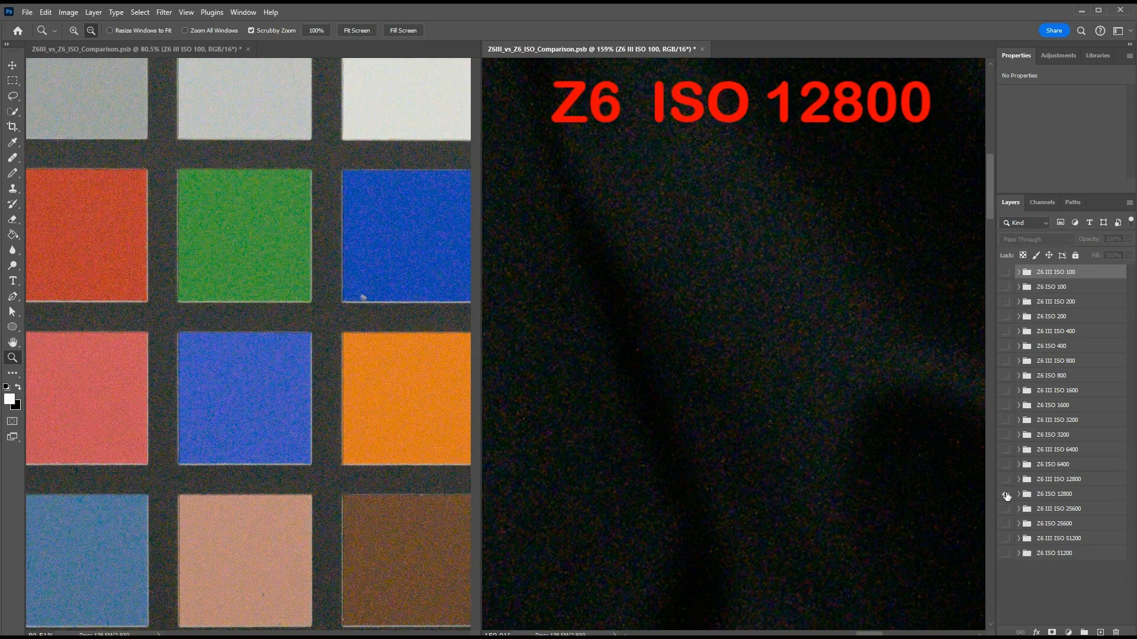
{"action": "left_click", "coordinate": [1005, 479]}
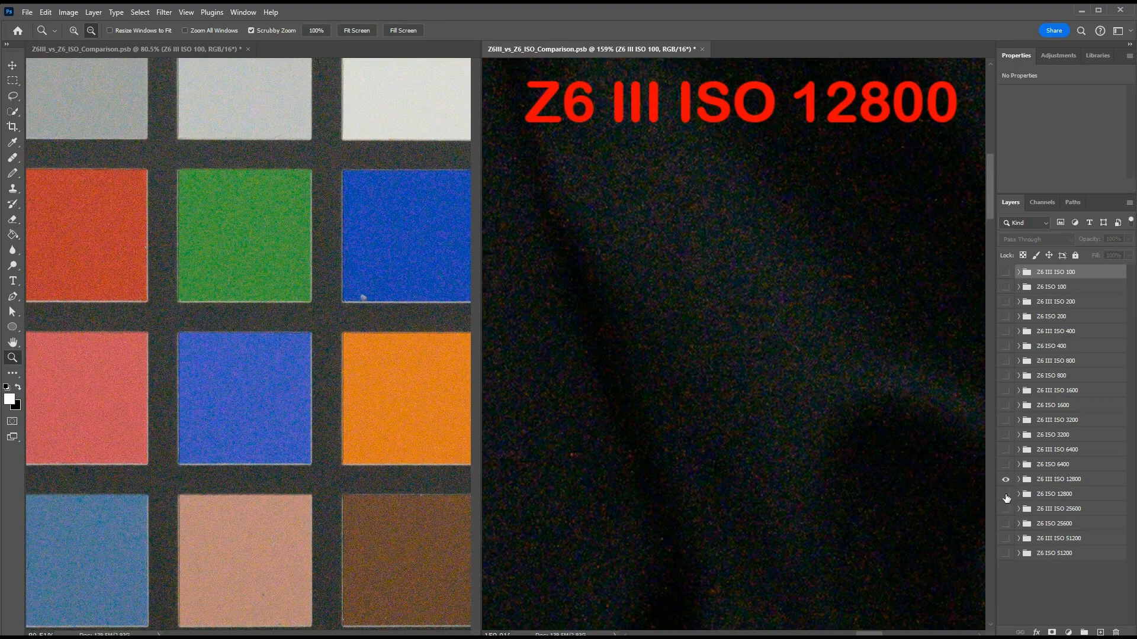
{"action": "left_click", "coordinate": [1005, 508]}
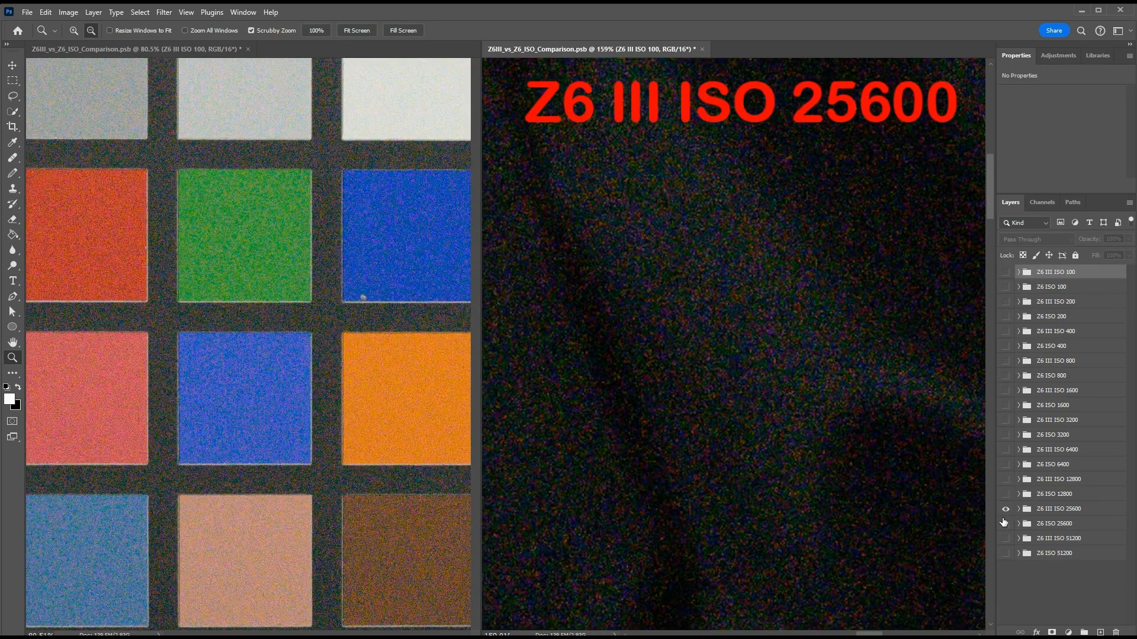
{"action": "left_click", "coordinate": [1005, 523]}
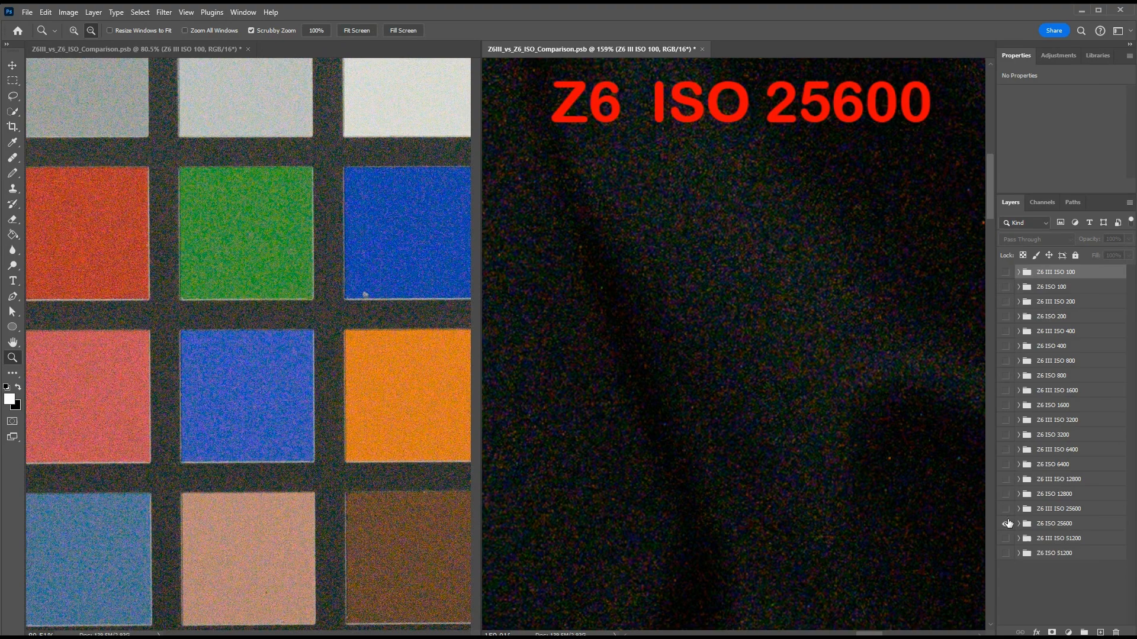
{"action": "left_click", "coordinate": [1005, 509]}
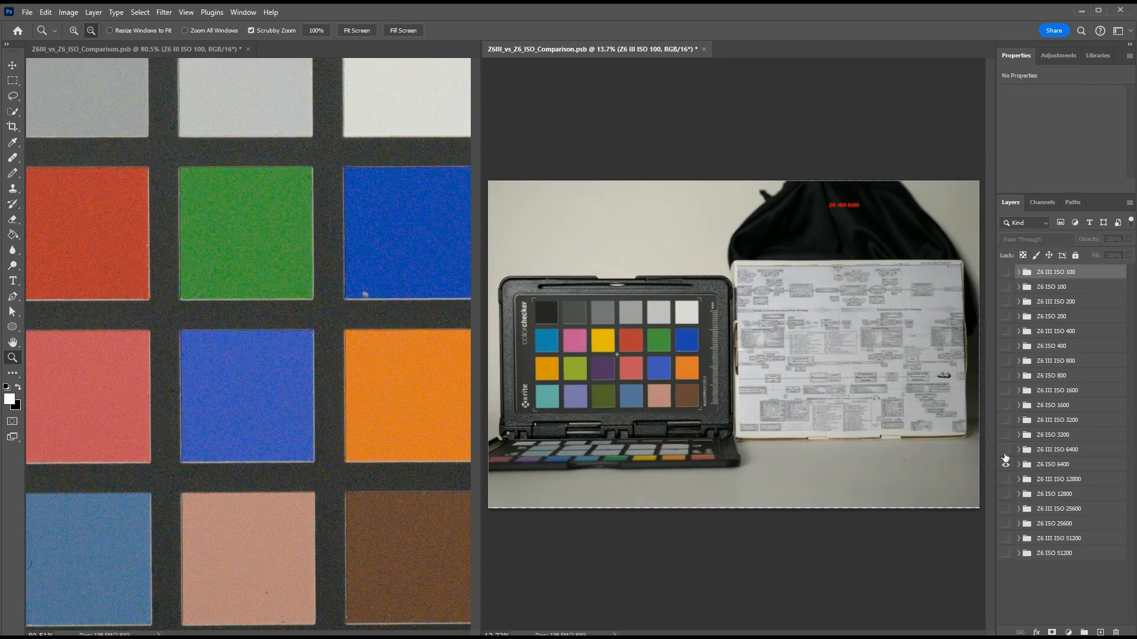
Turn on the Z6 ISO 6400 group across the zoomed-out full scene
{"action": "left_click", "coordinate": [1004, 464]}
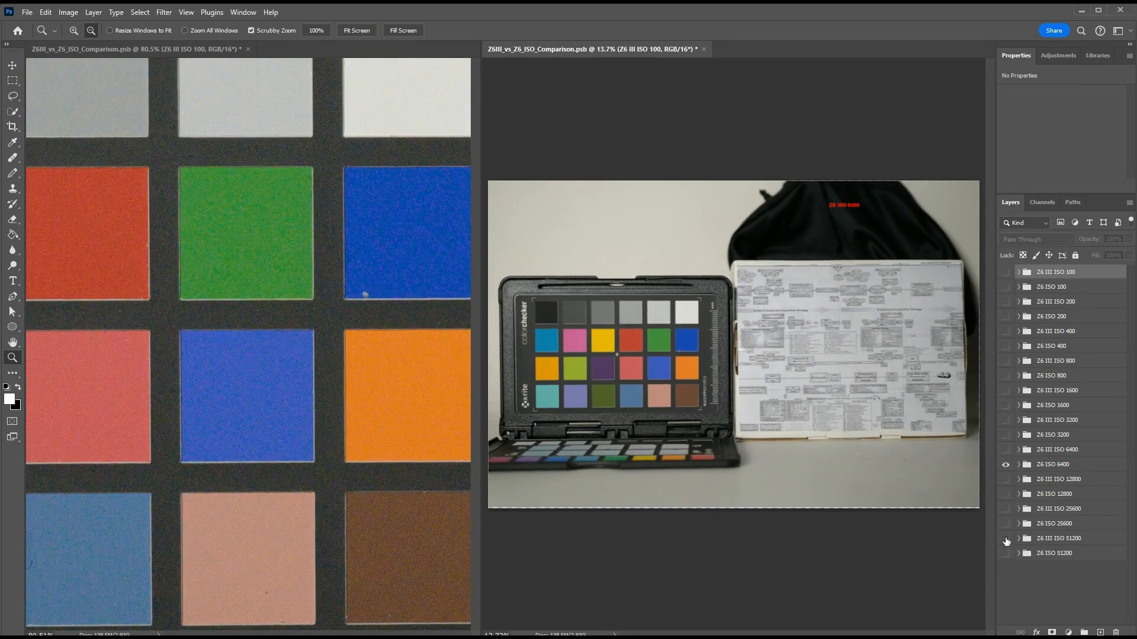